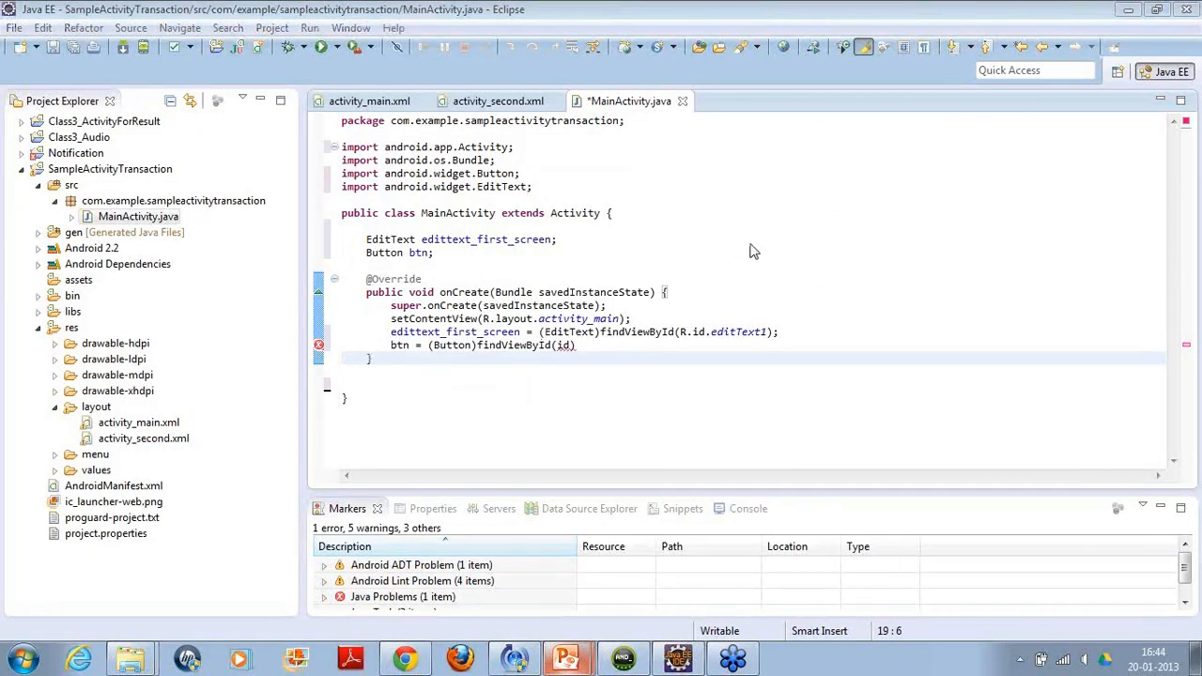
mouse_move(455, 322)
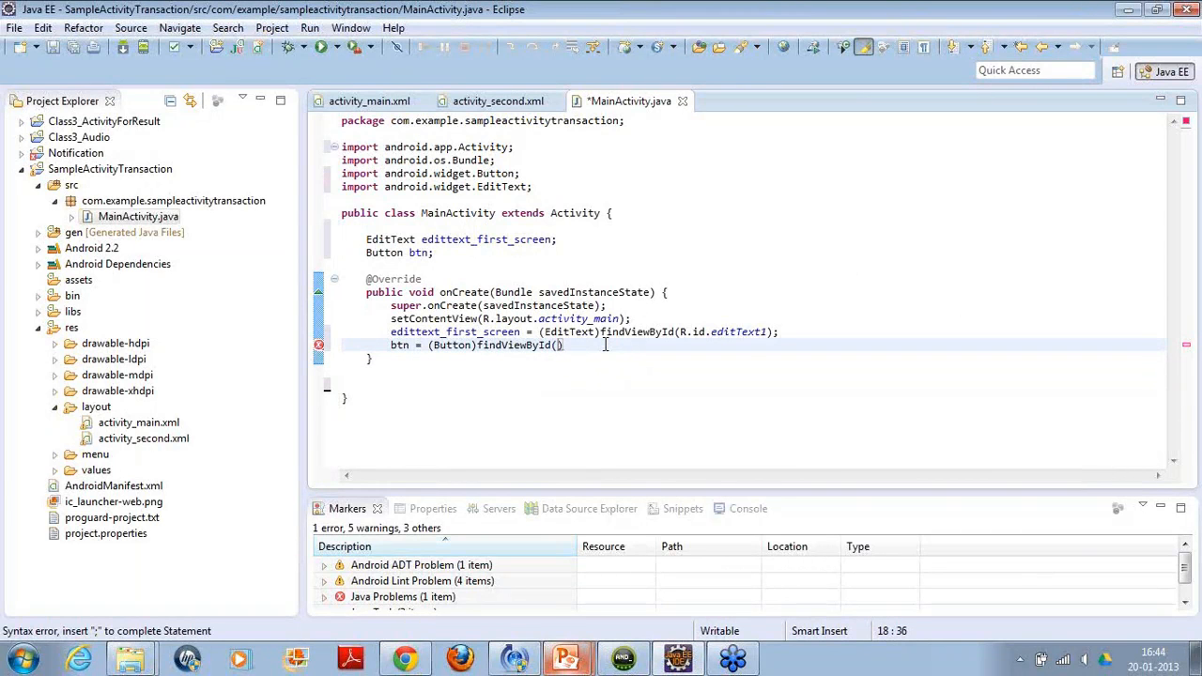
- Change btn's findViewById argument to R.id.button1
text(R.id.button1)
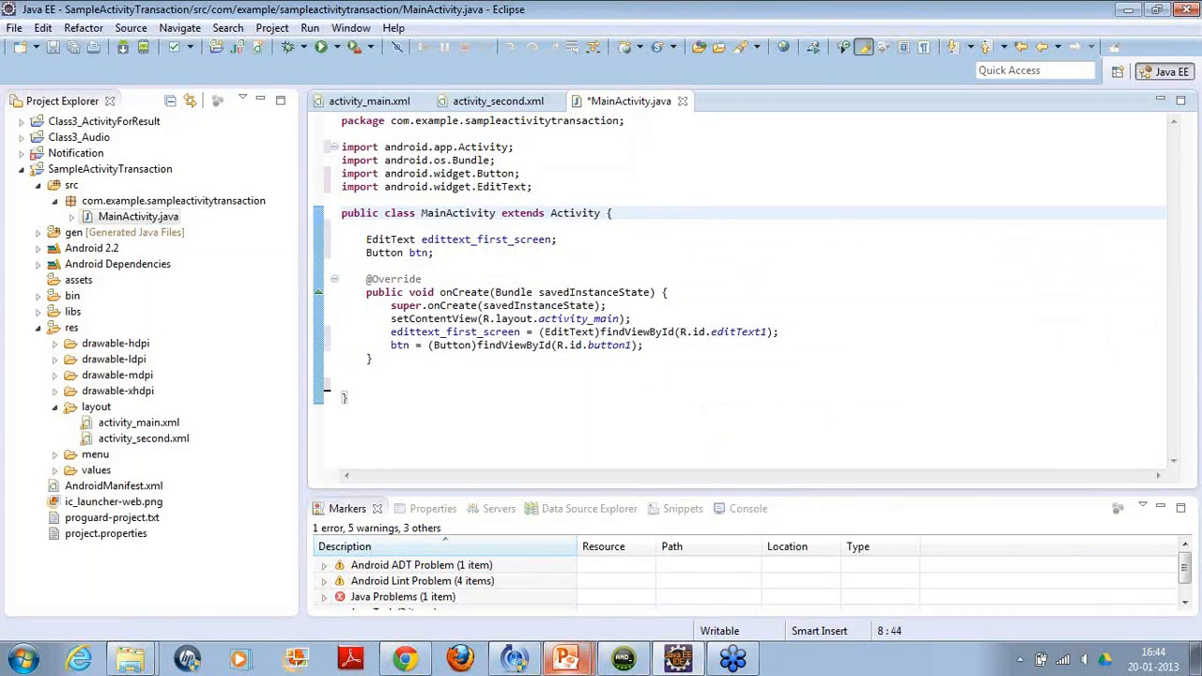
- Type 'implements oncli' after 'extends Activity', correcting typos along the way
text(implemn)
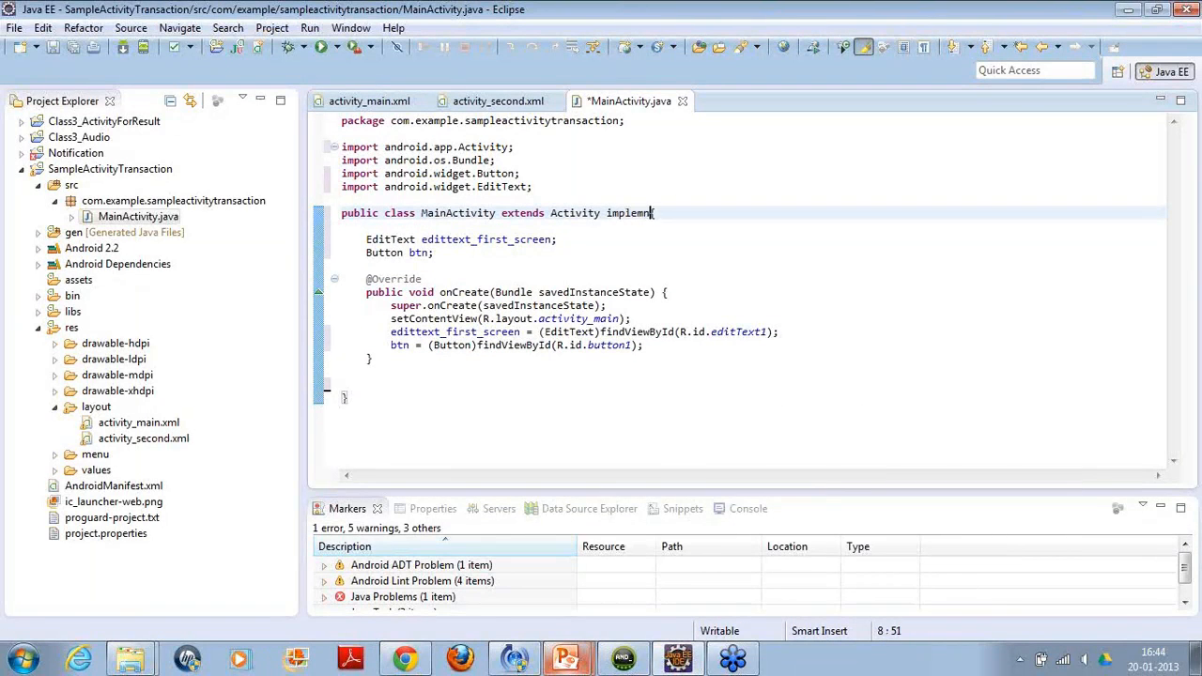
key(BackSpace)
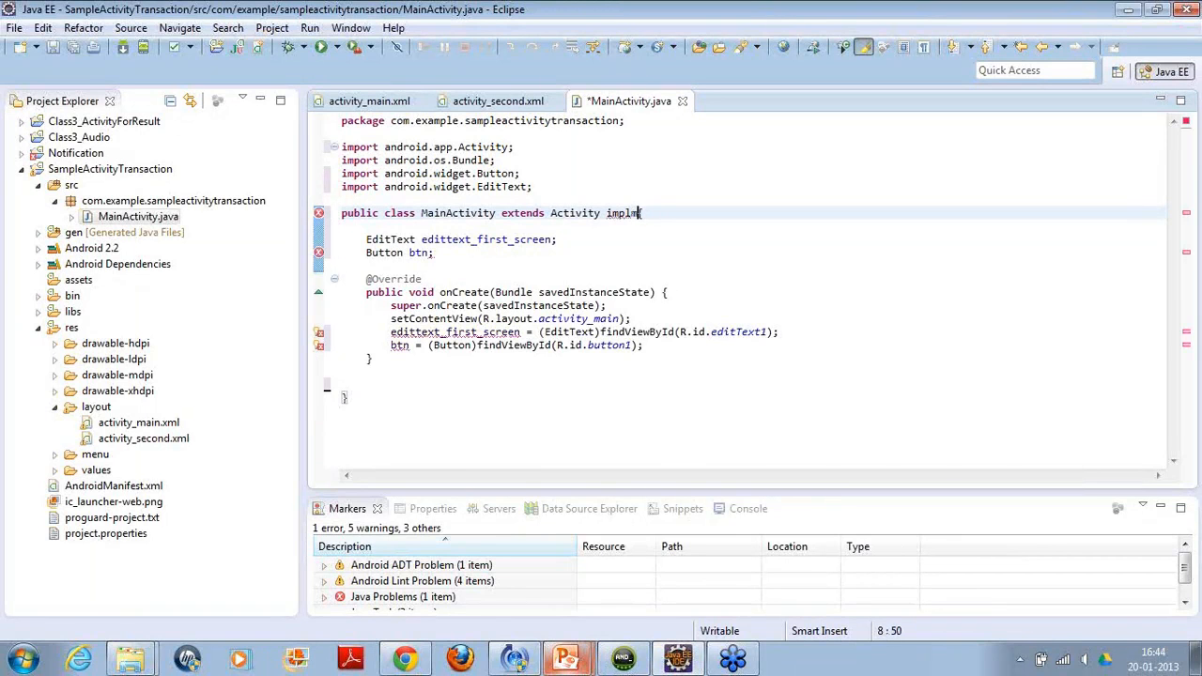
key(BackSpace)
text(ents onclik)
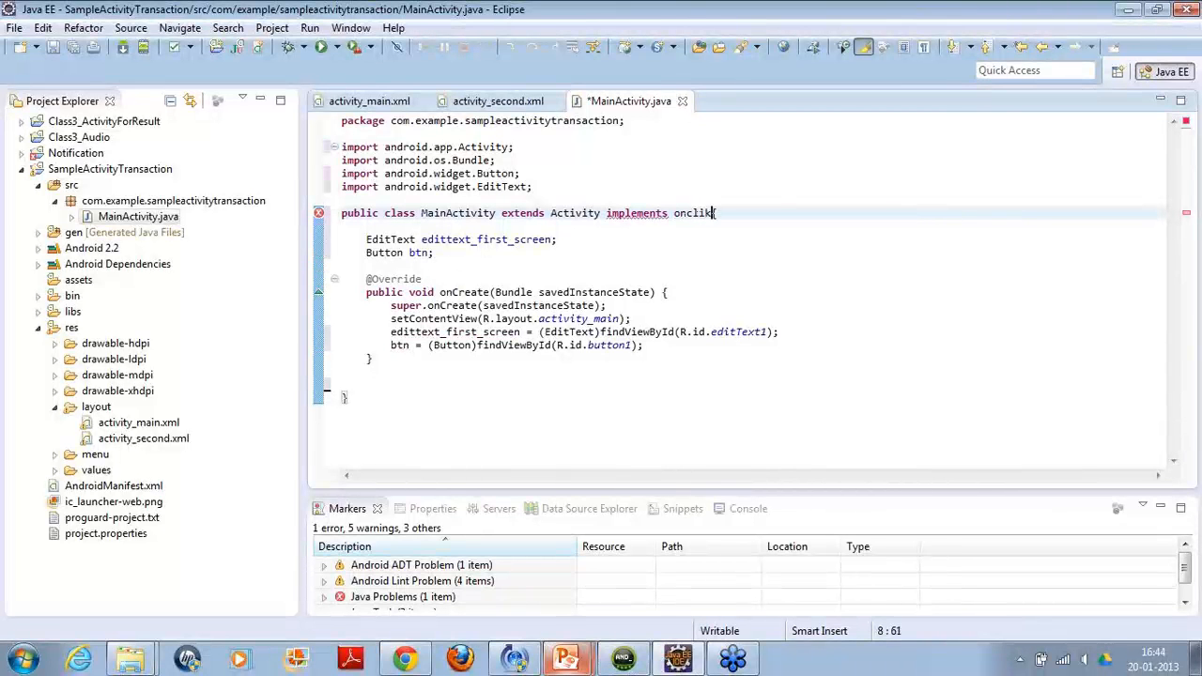
key(BackSpace)
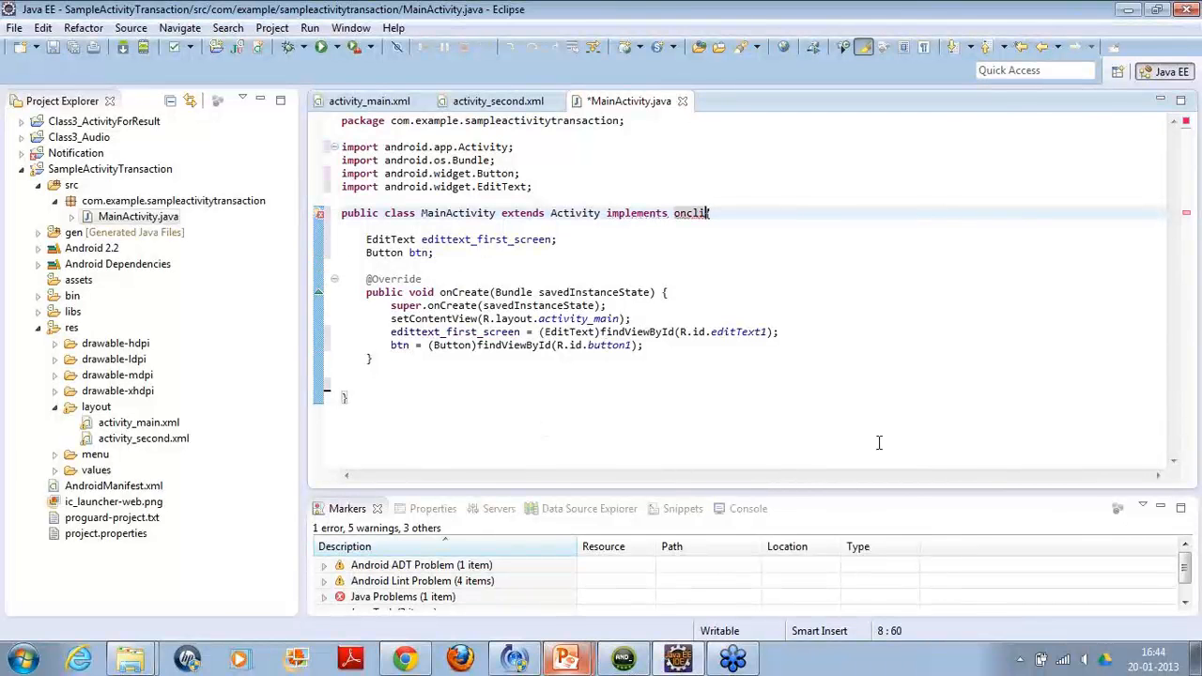
text({)
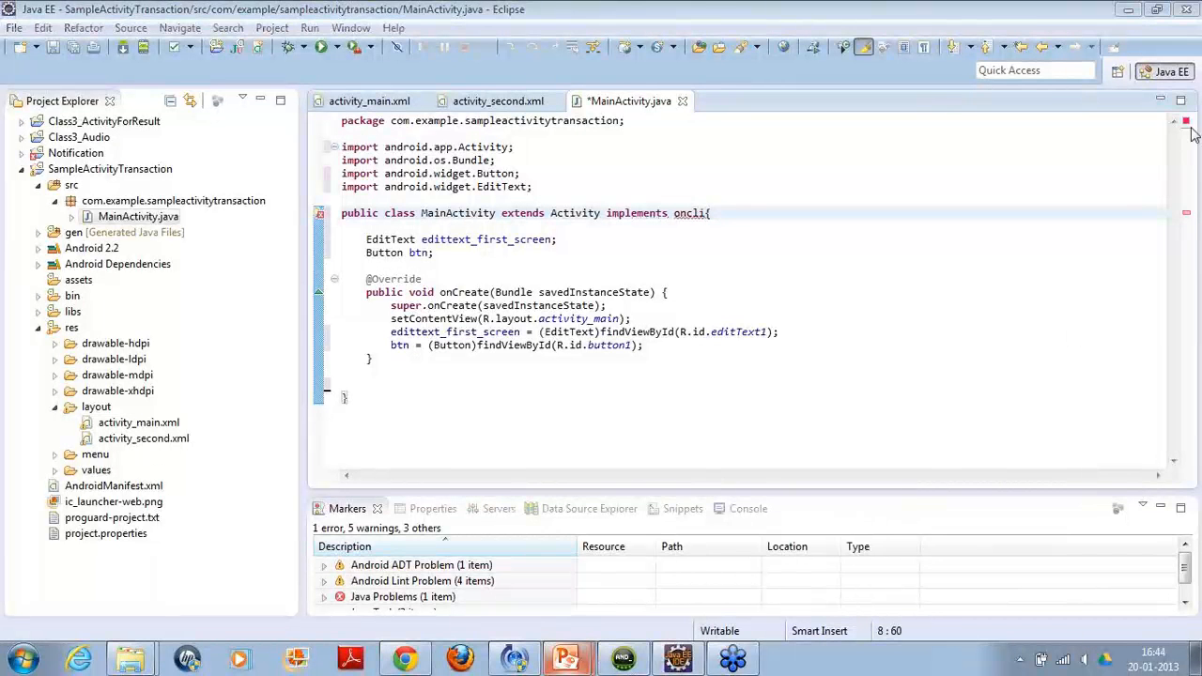
mouse_move(1107, 449)
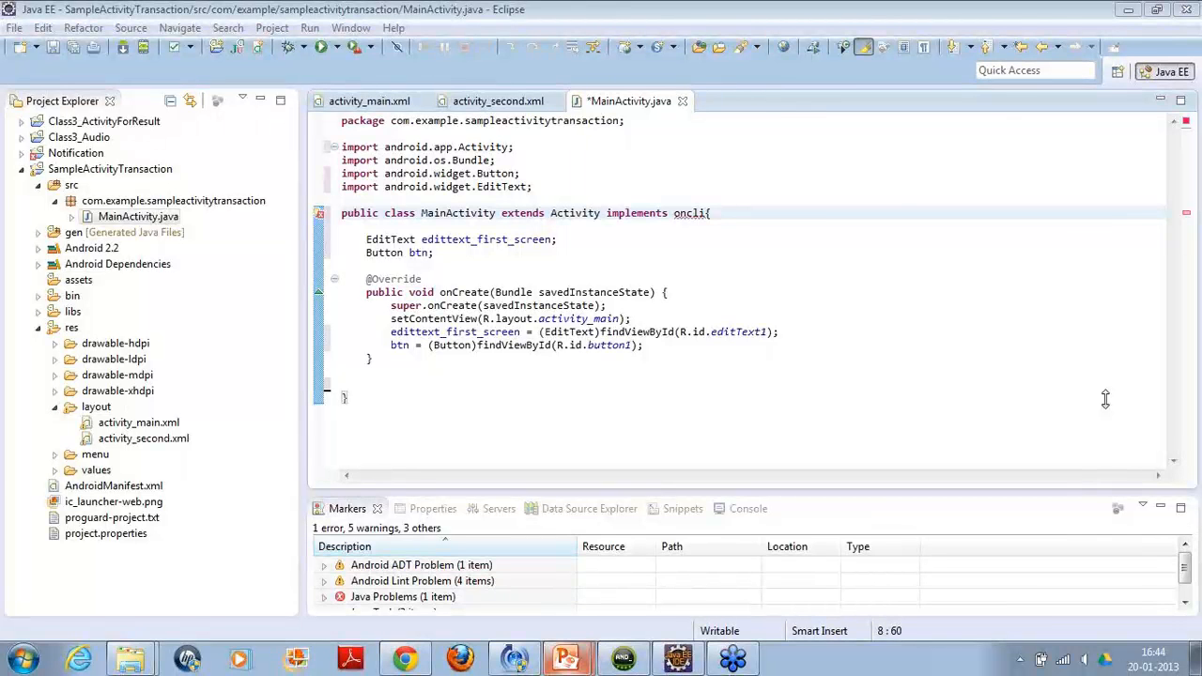
mouse_move(838, 384)
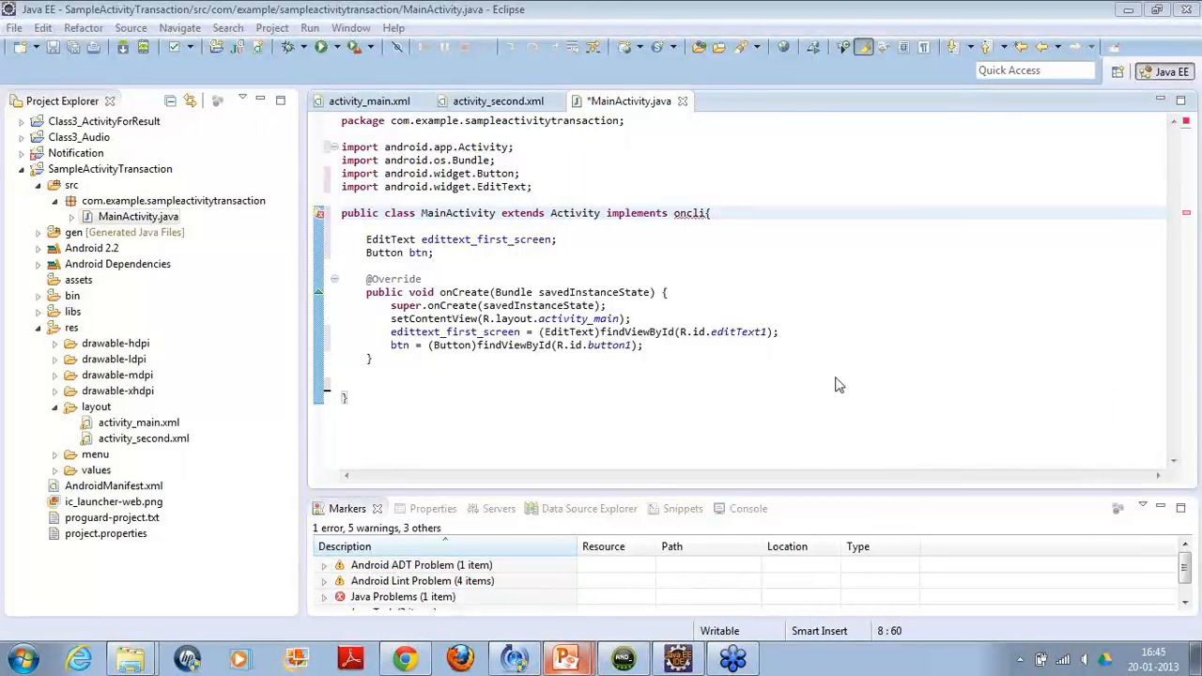
mouse_move(1067, 367)
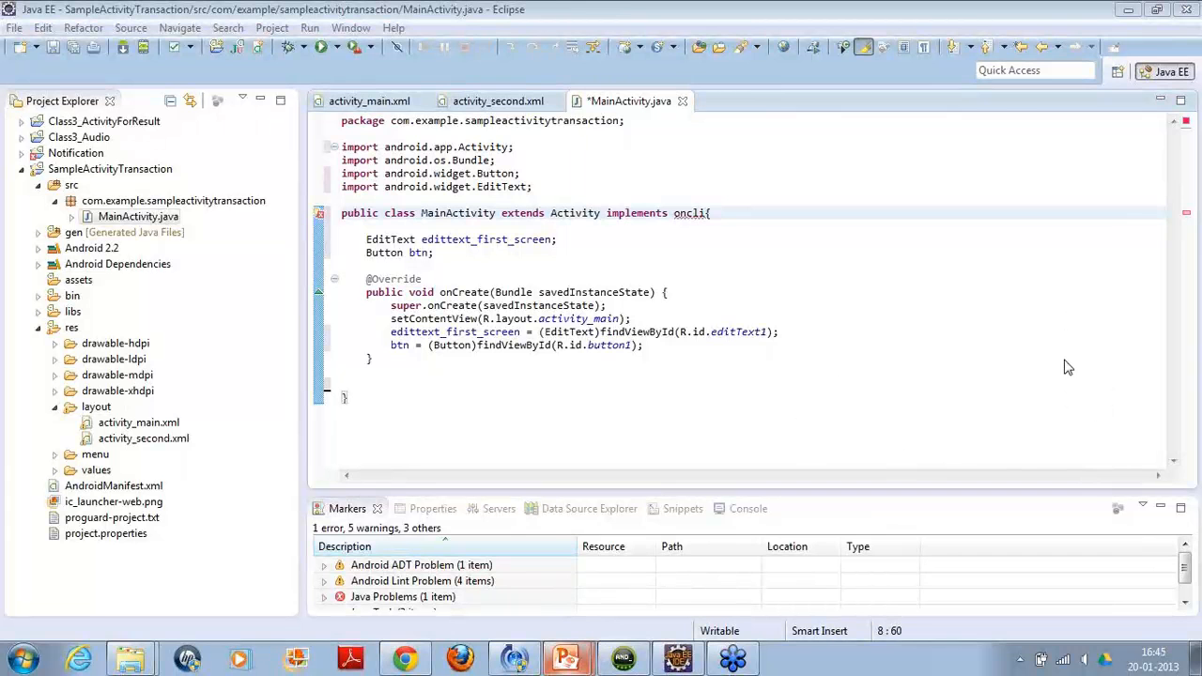
mouse_move(949, 284)
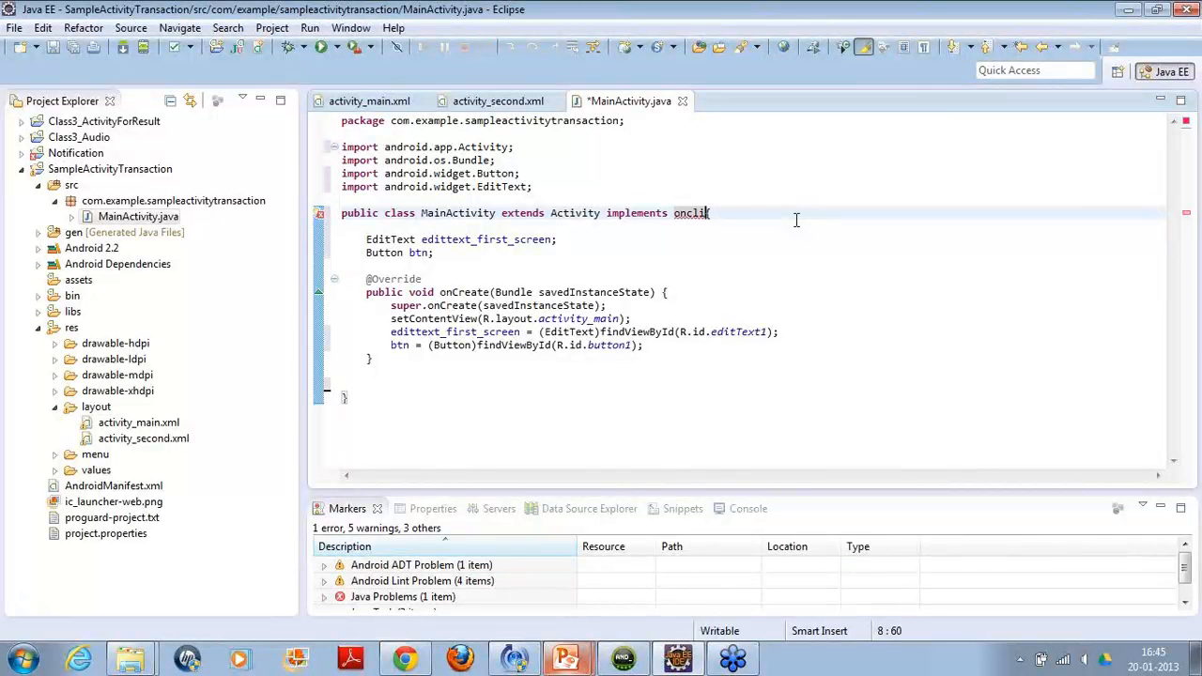
- Implement View.OnClickListener with its import and a generated onClick(View v) stub
text(ck{)
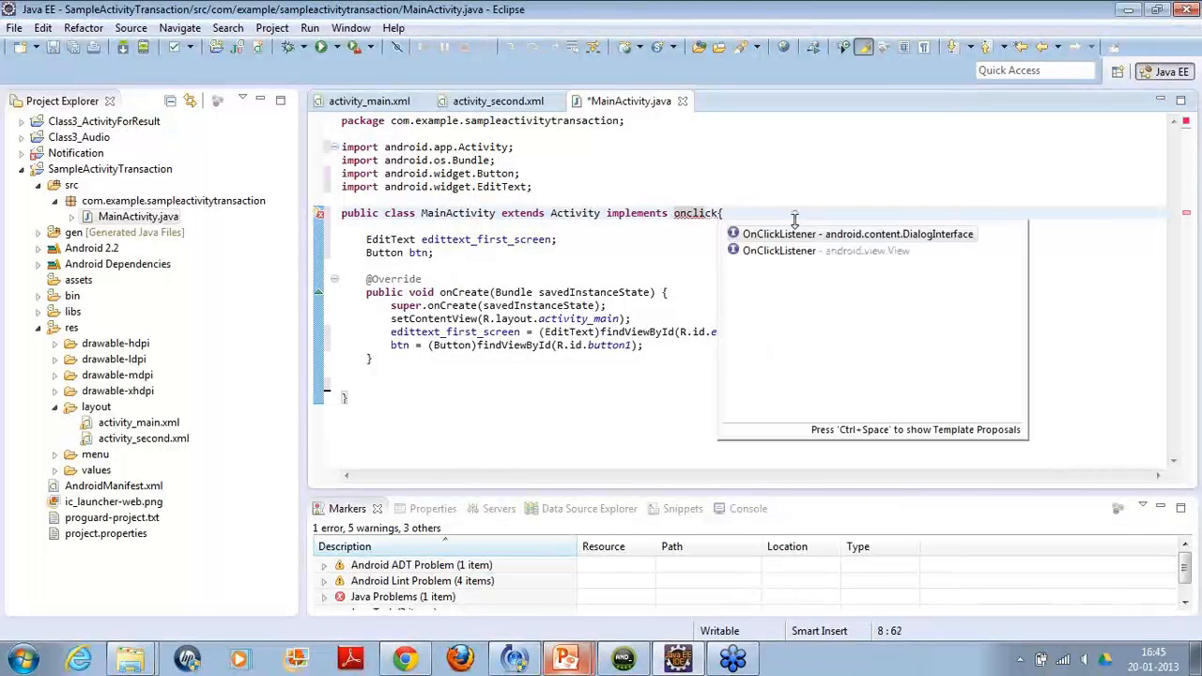
click(779, 251)
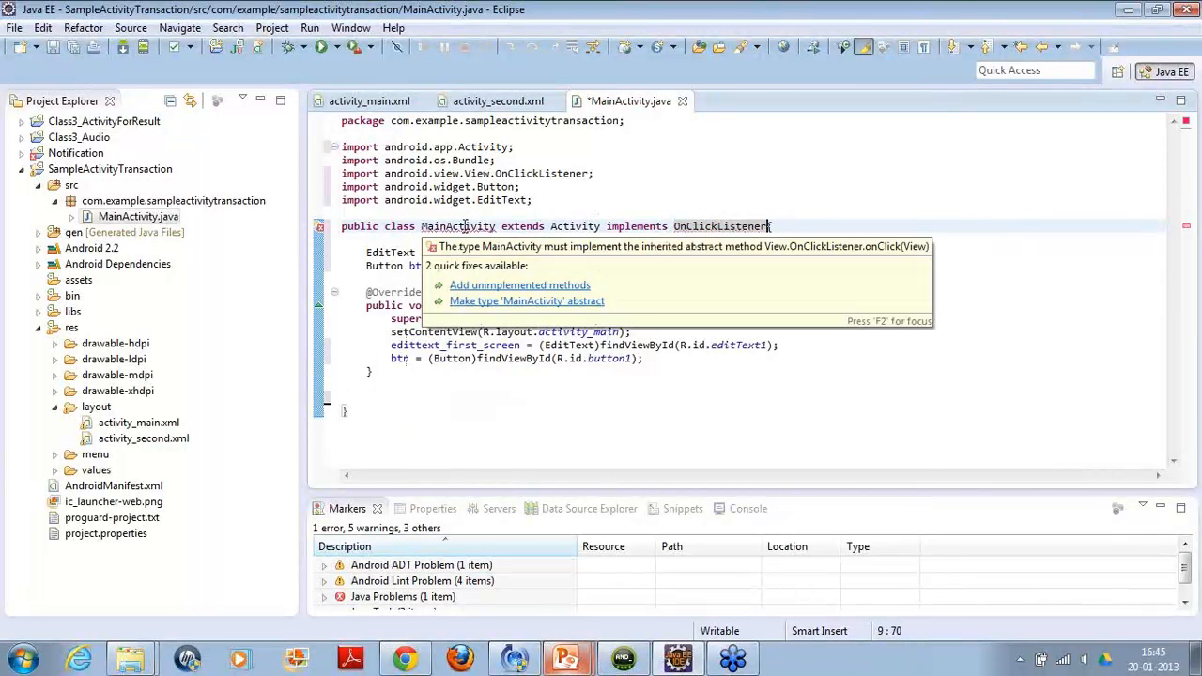
text({)
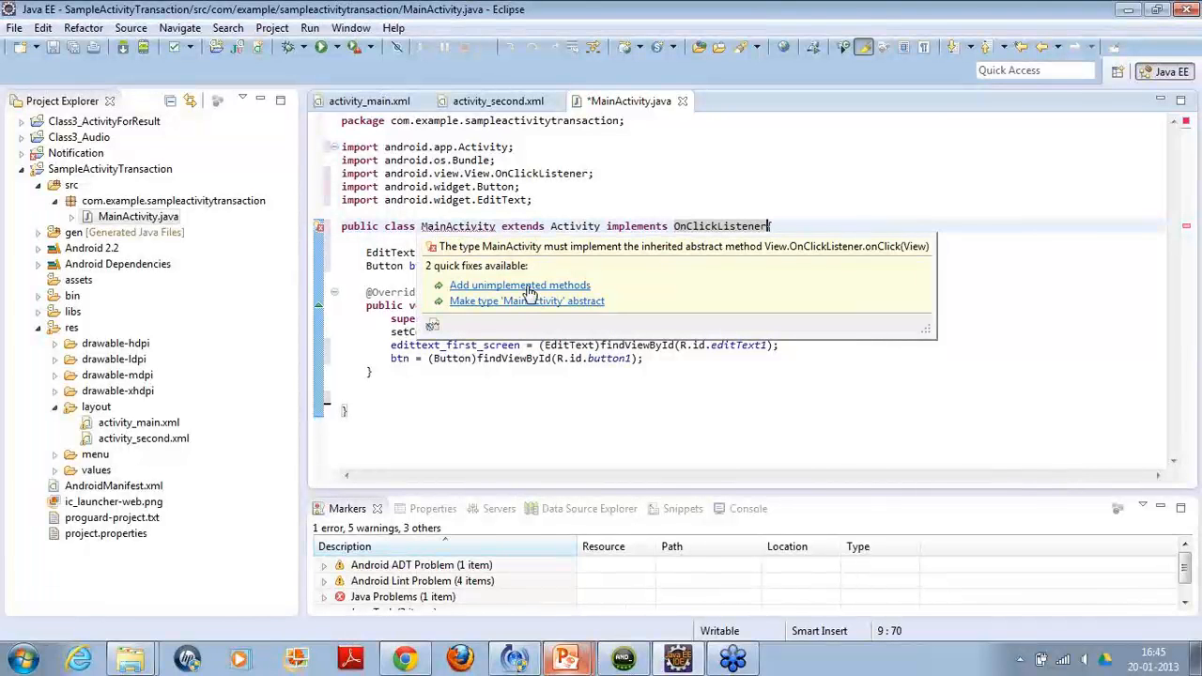
click(519, 284)
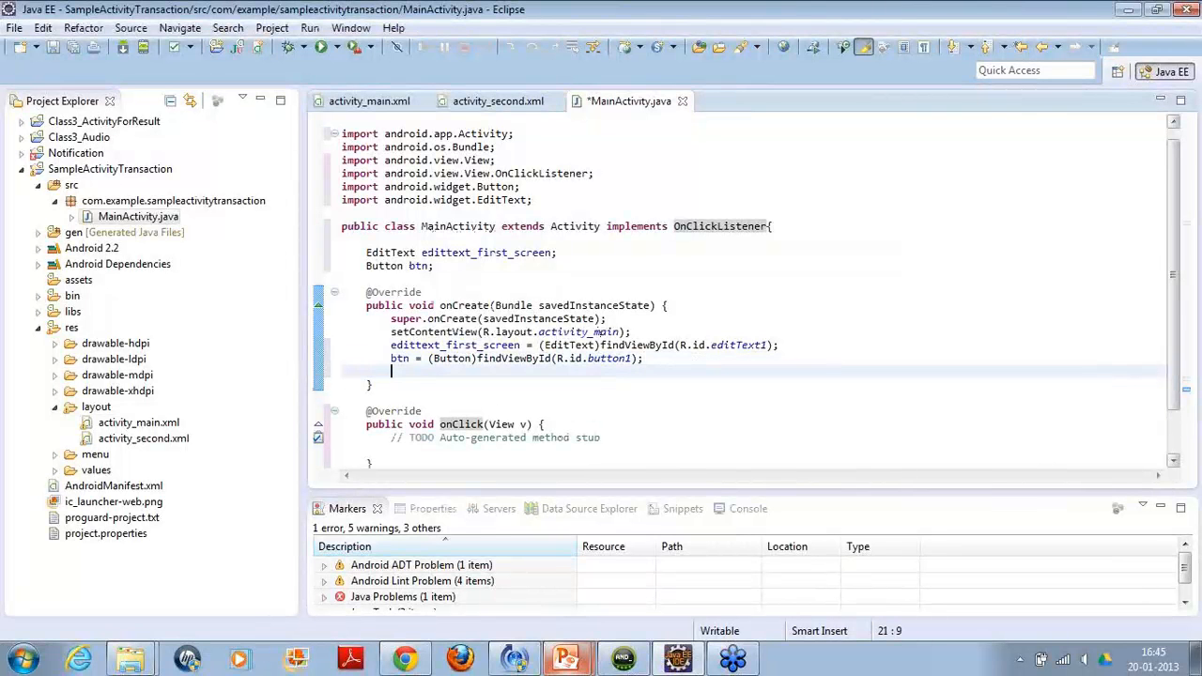
- Add btn.setOnClickListener(this) in onCreate and start 'String str =' in onClick
text(btn.setOnClickListener(this);)
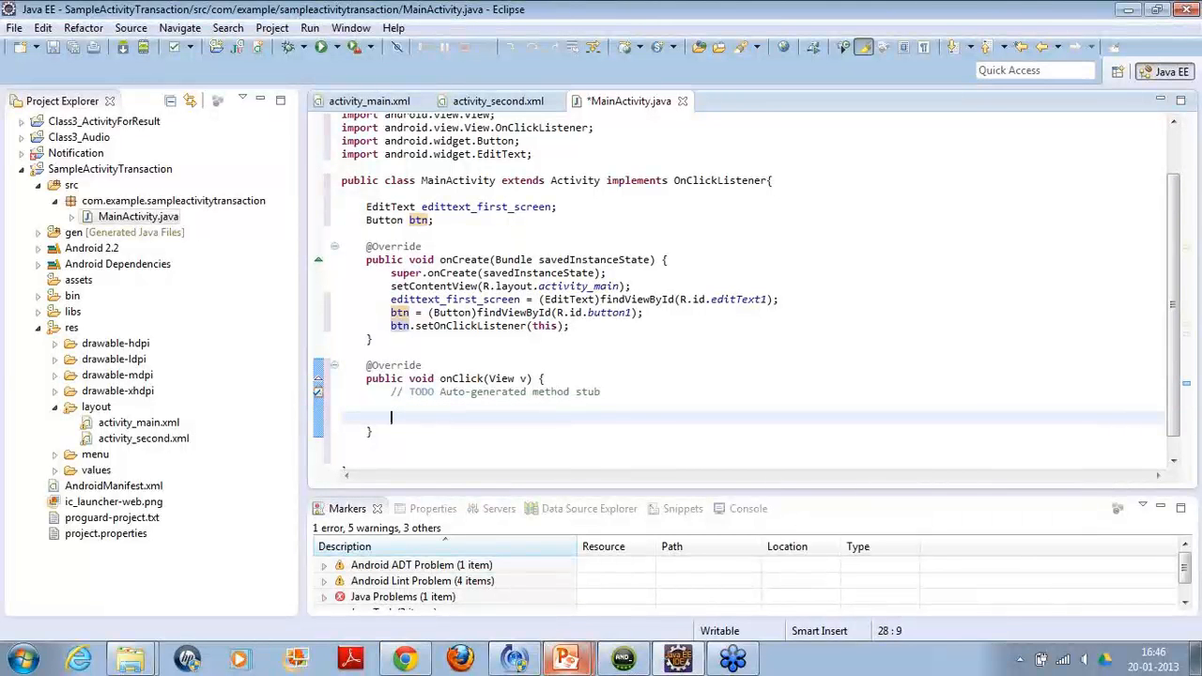
text(s)
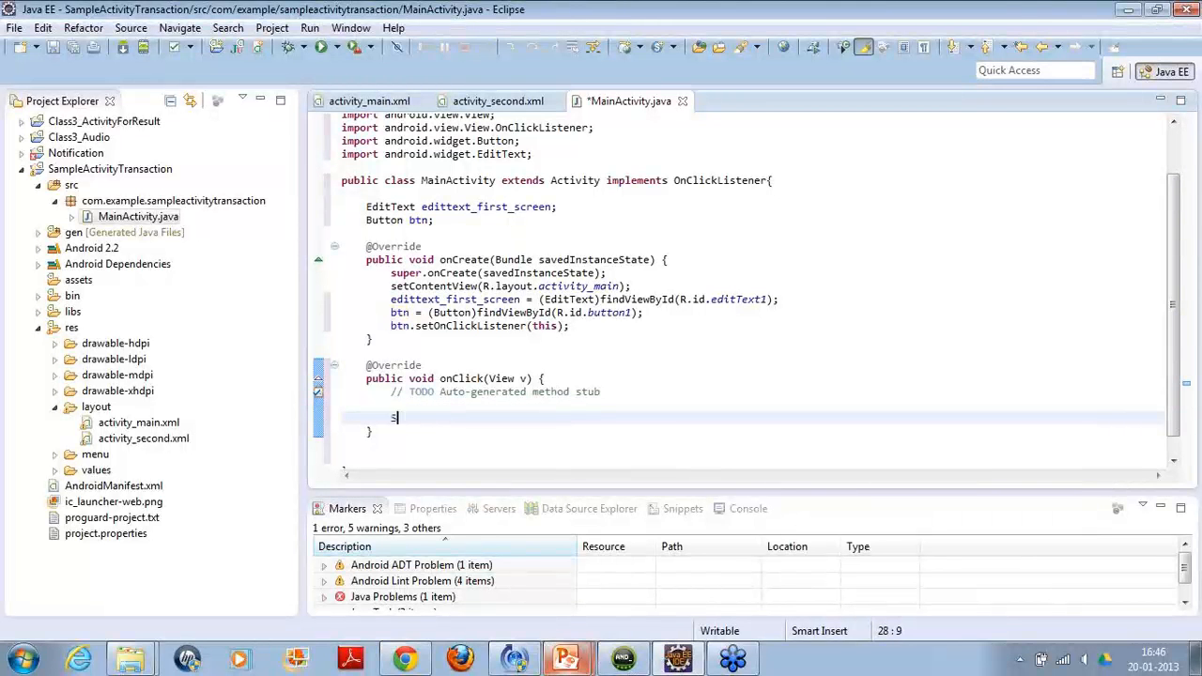
text(tring)
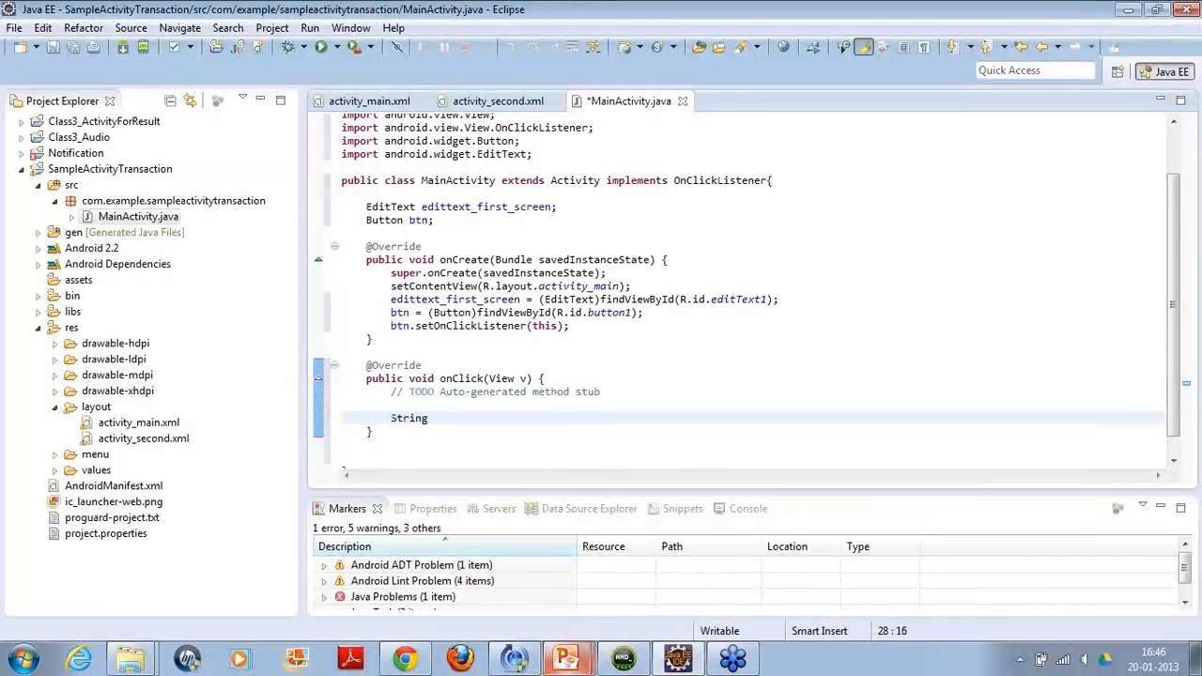
text(str =)
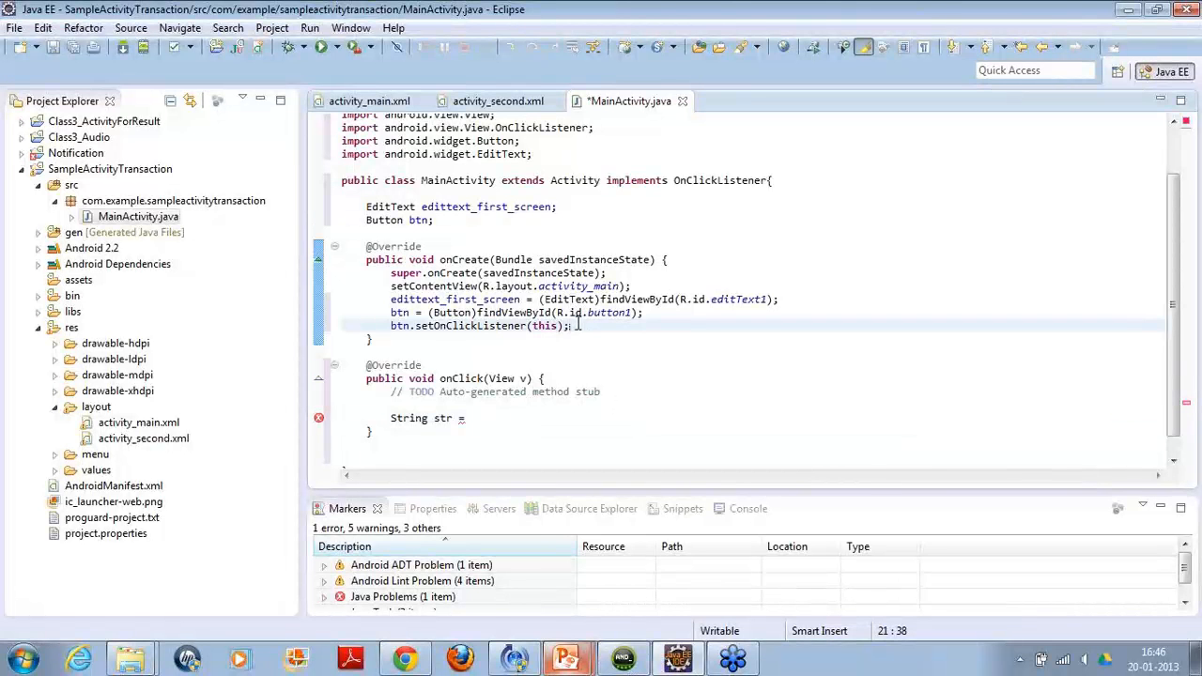
- Comment out the two btn lines and add btn.setOnClickListener with an anonymous OnClickListener
key(ctrl+/)
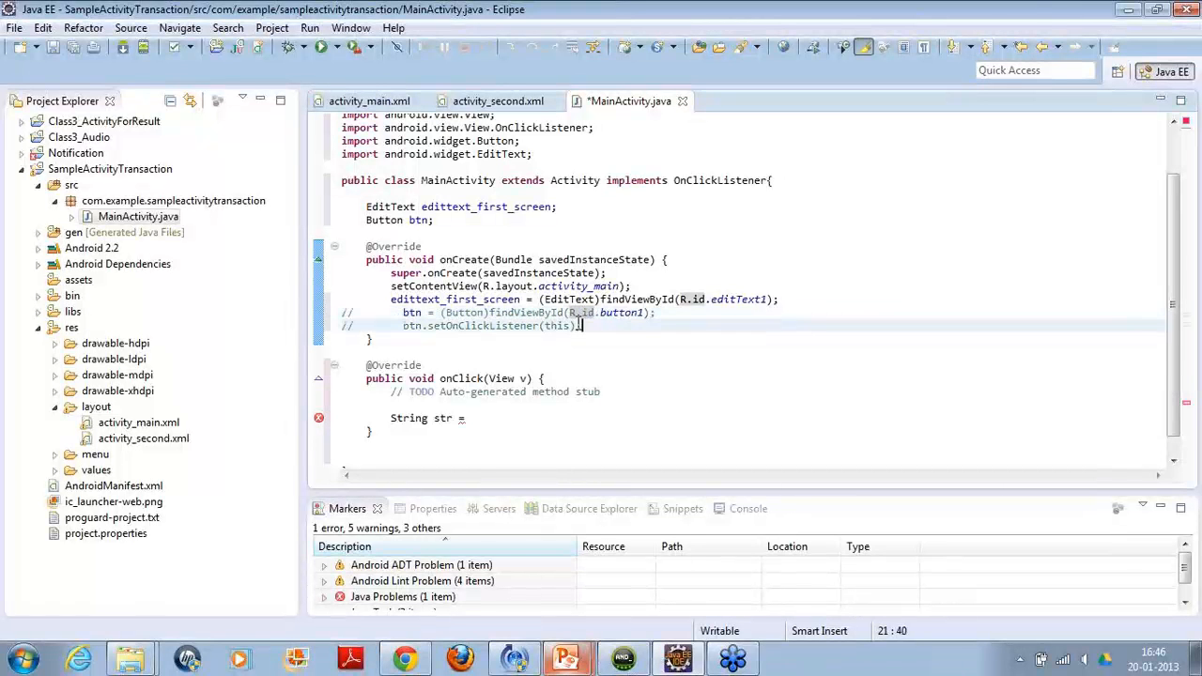
text(btn)
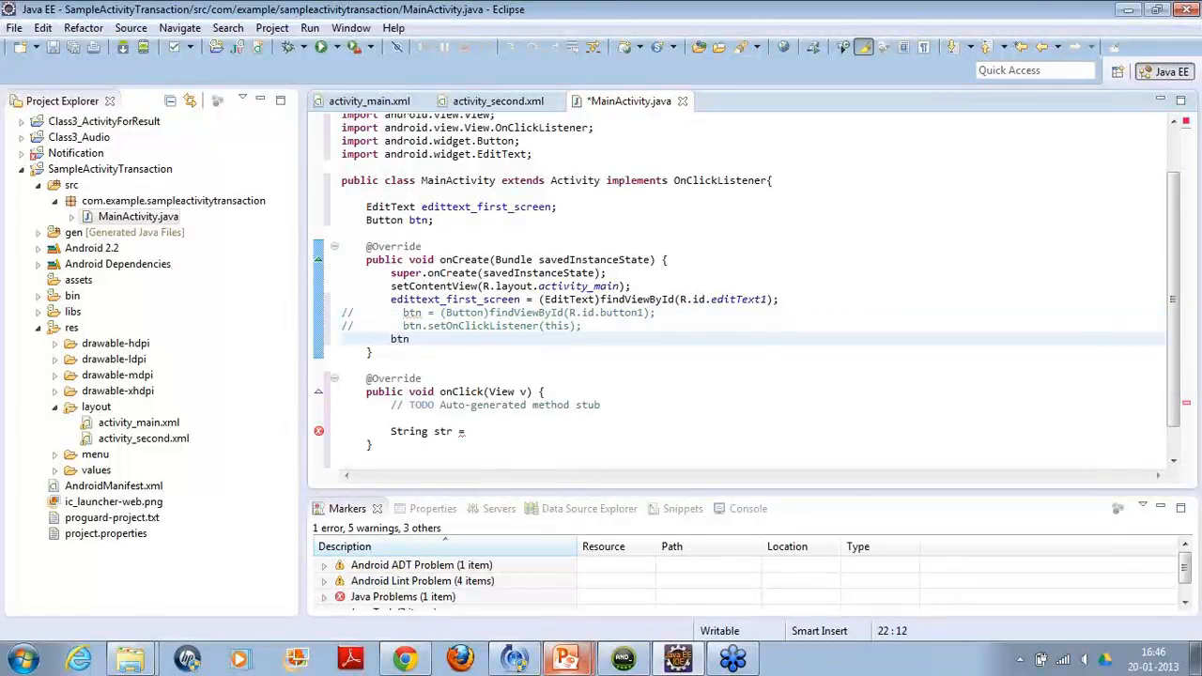
text(setOnClickListener(n)
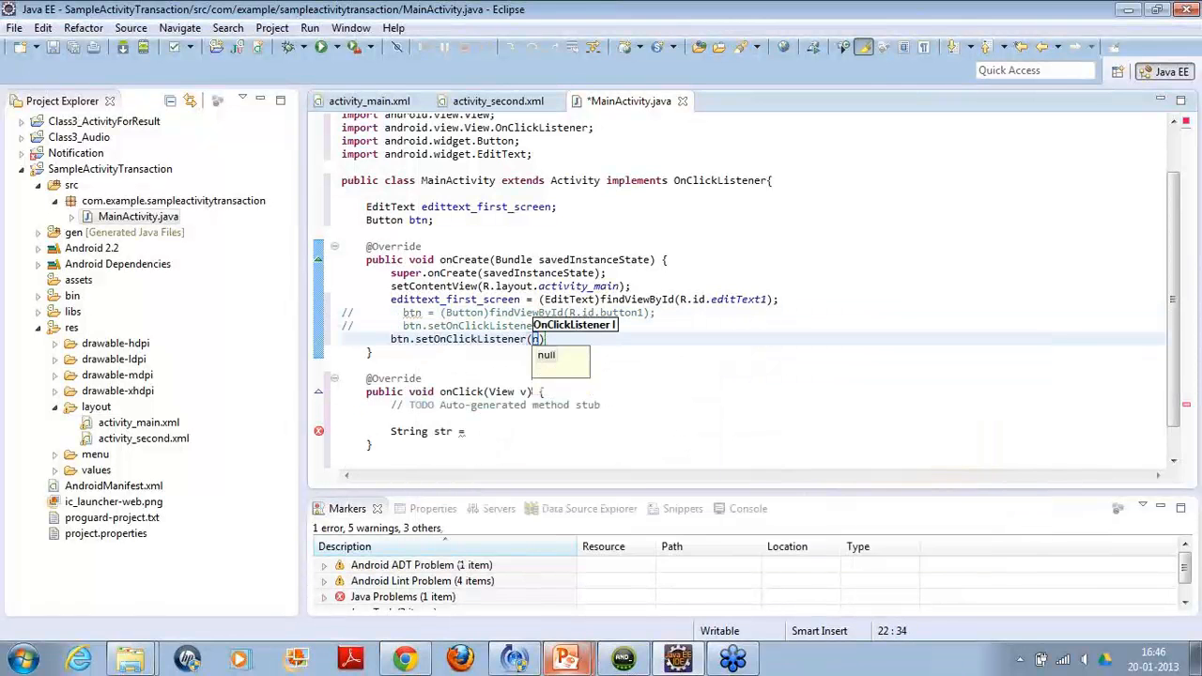
text(new OnClickListener()
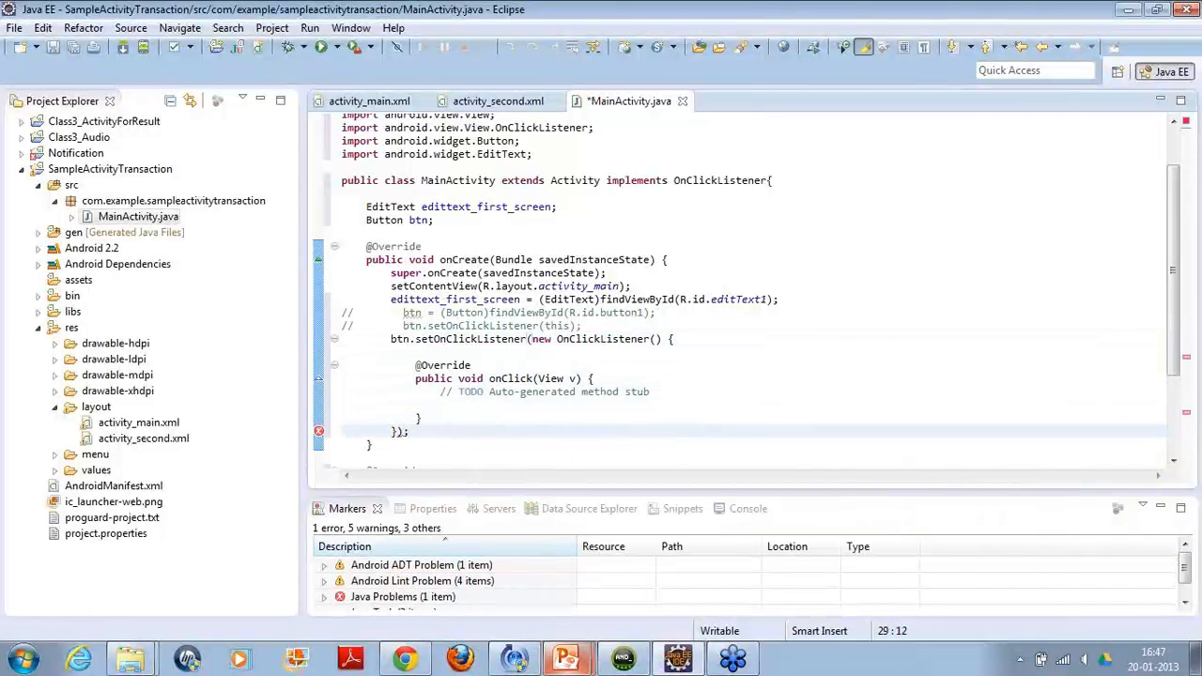
- Type 'String str =' inside the activity's own onClick body
click(416, 404)
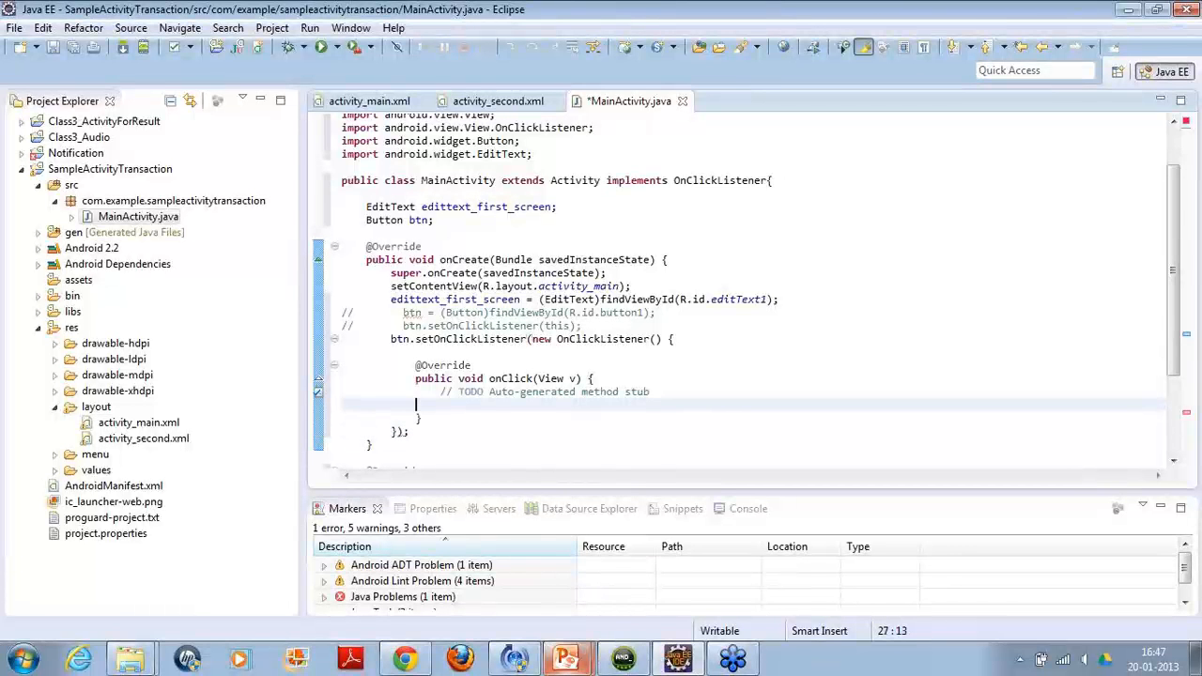
text(String str =)
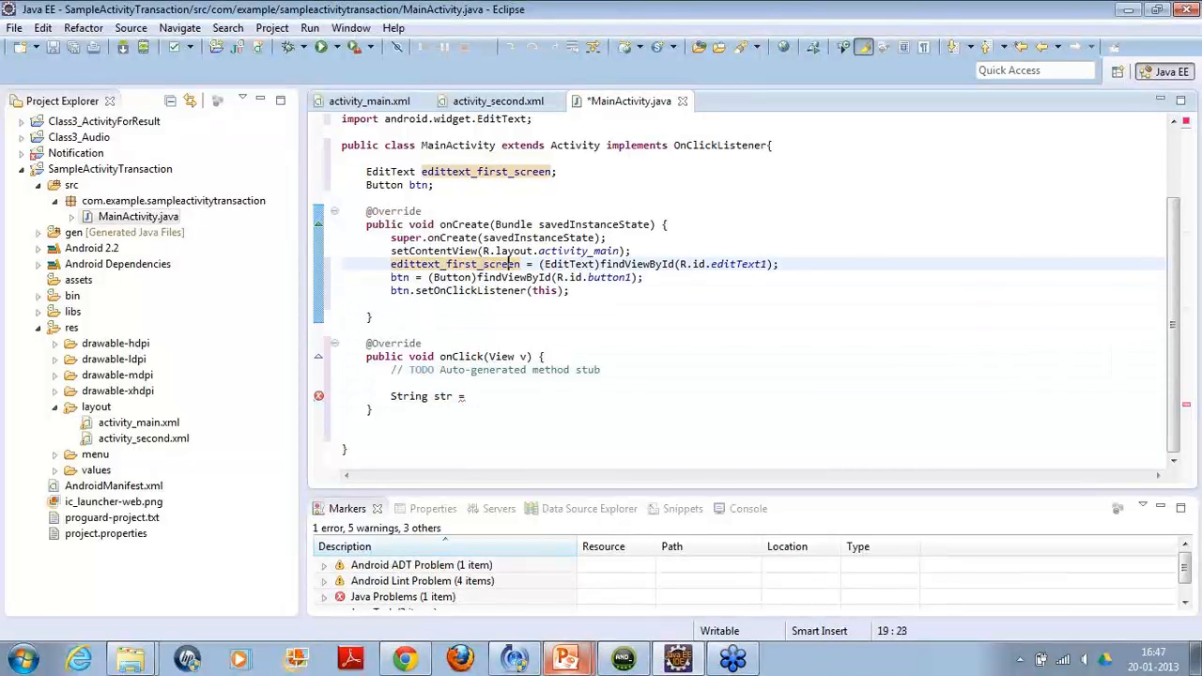
- Complete the line as 'String str = edittext_first_screen.getText().toString();'
double_click(468, 264)
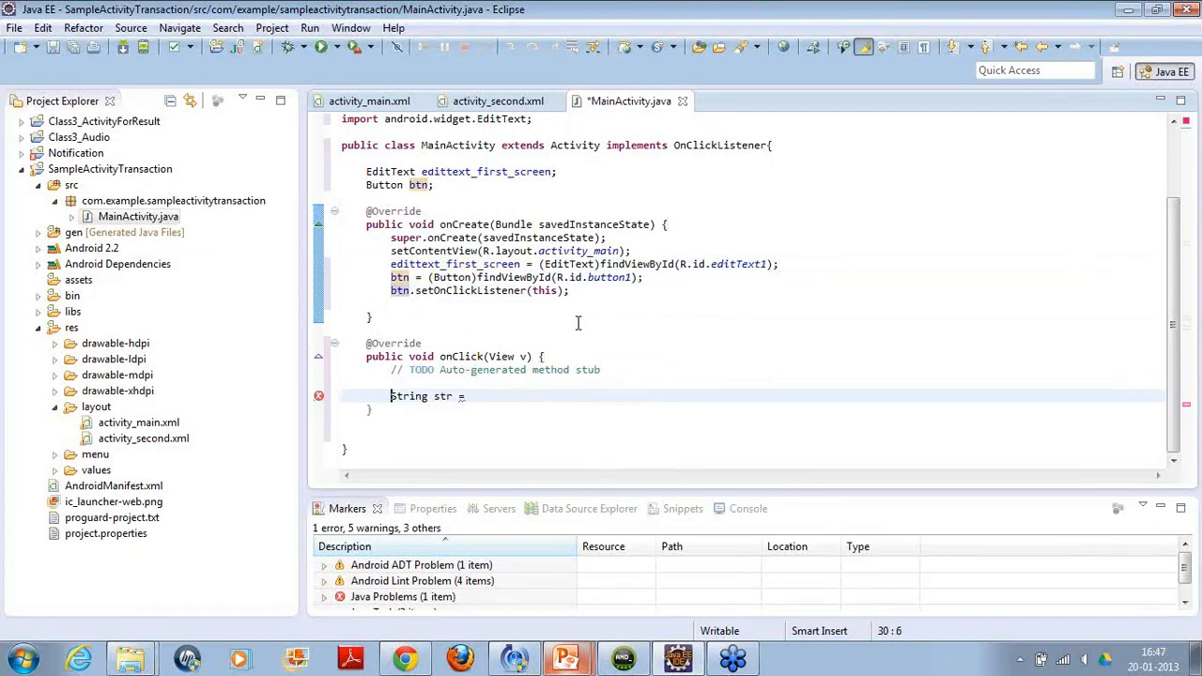
text(edittext_first_screen)
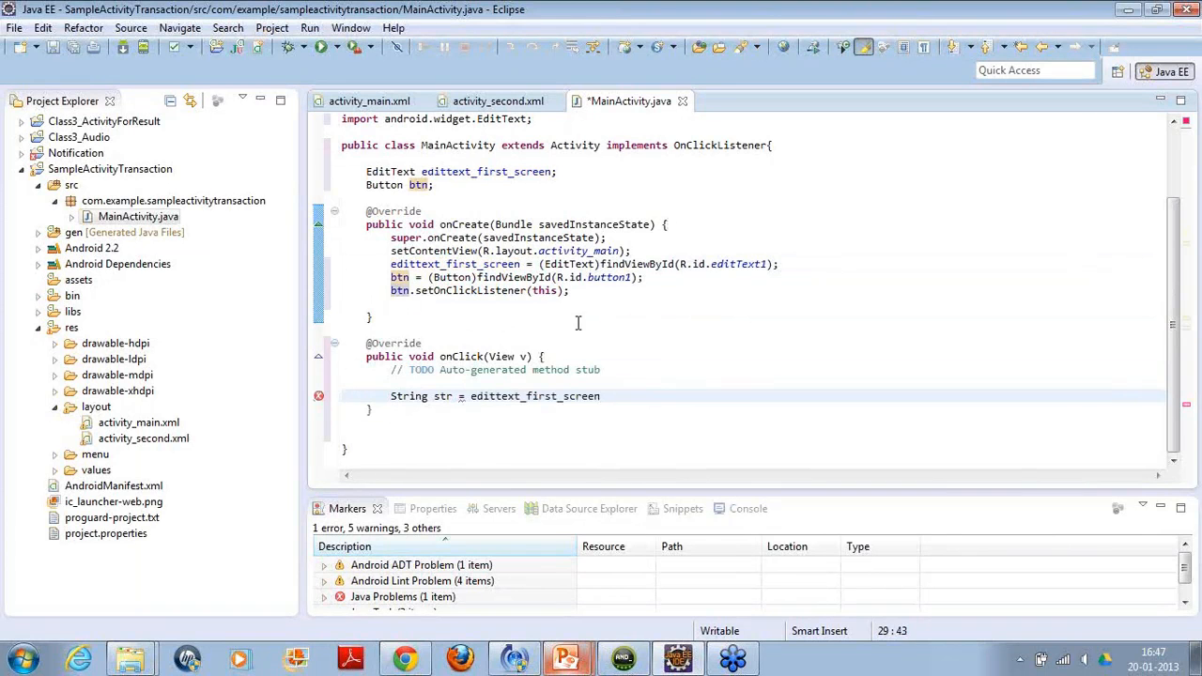
text(.getText()
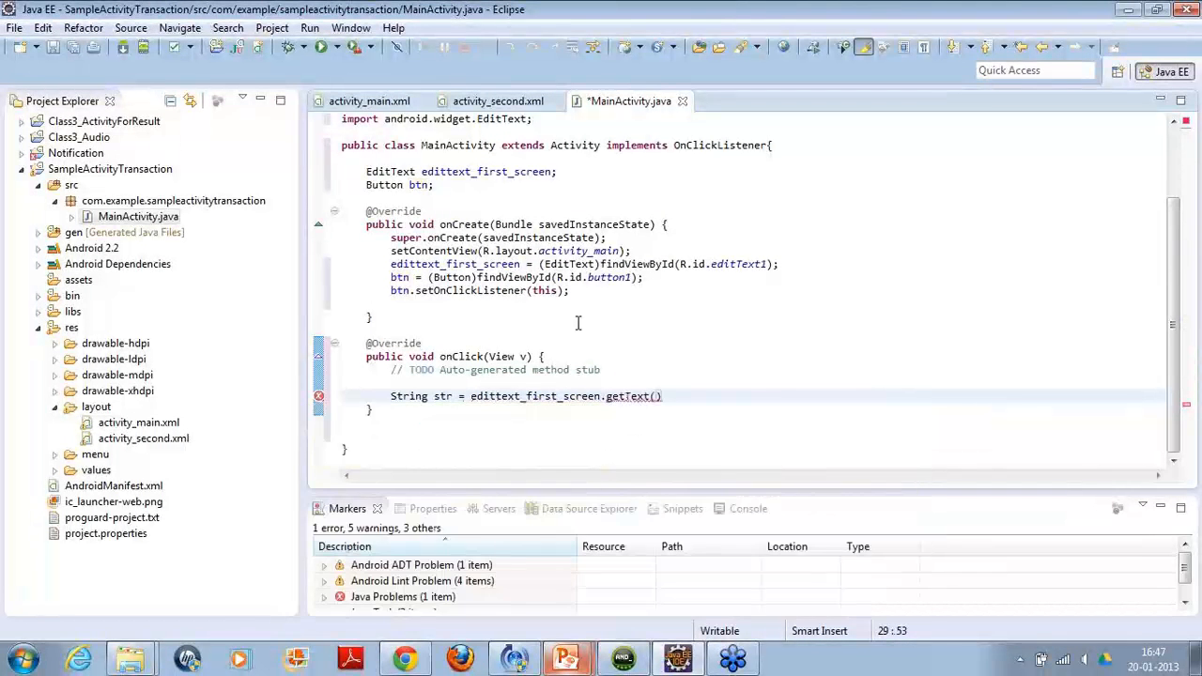
text(.to)
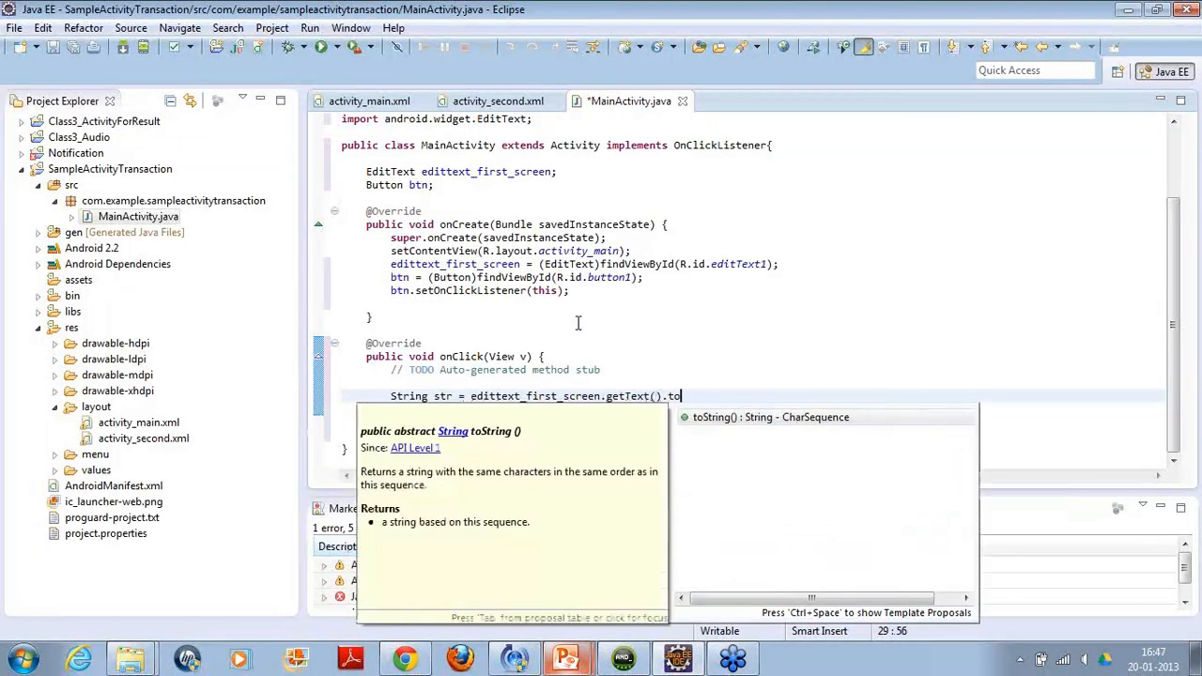
key(Return)
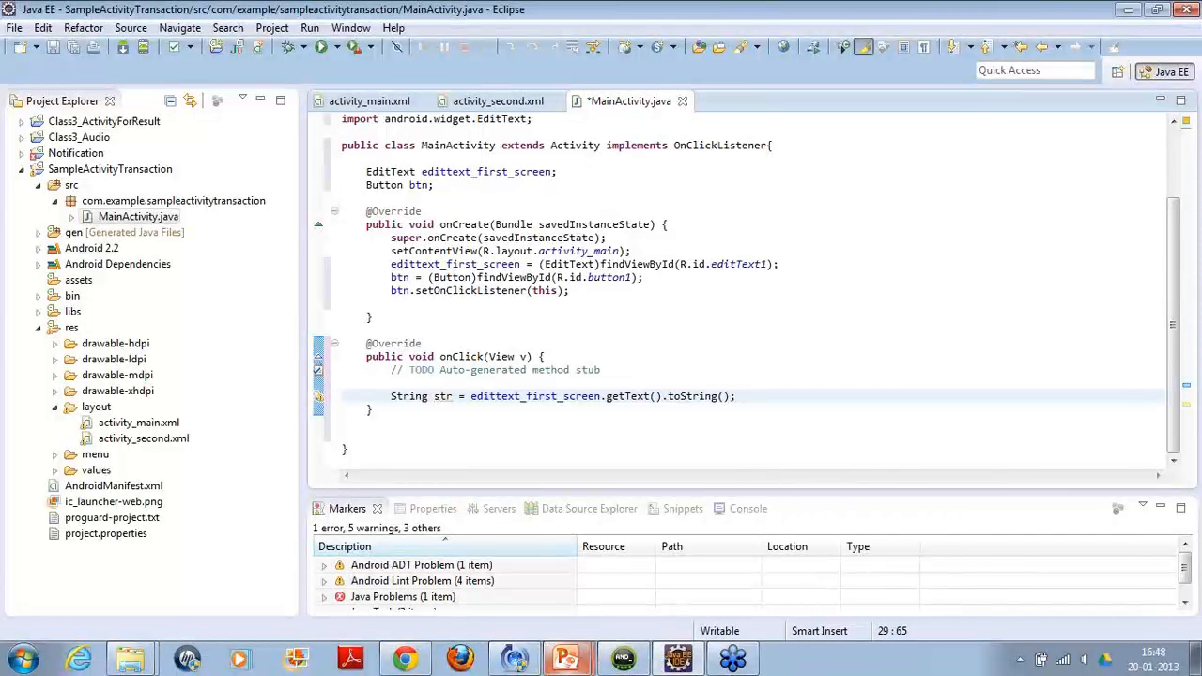
click(735, 395)
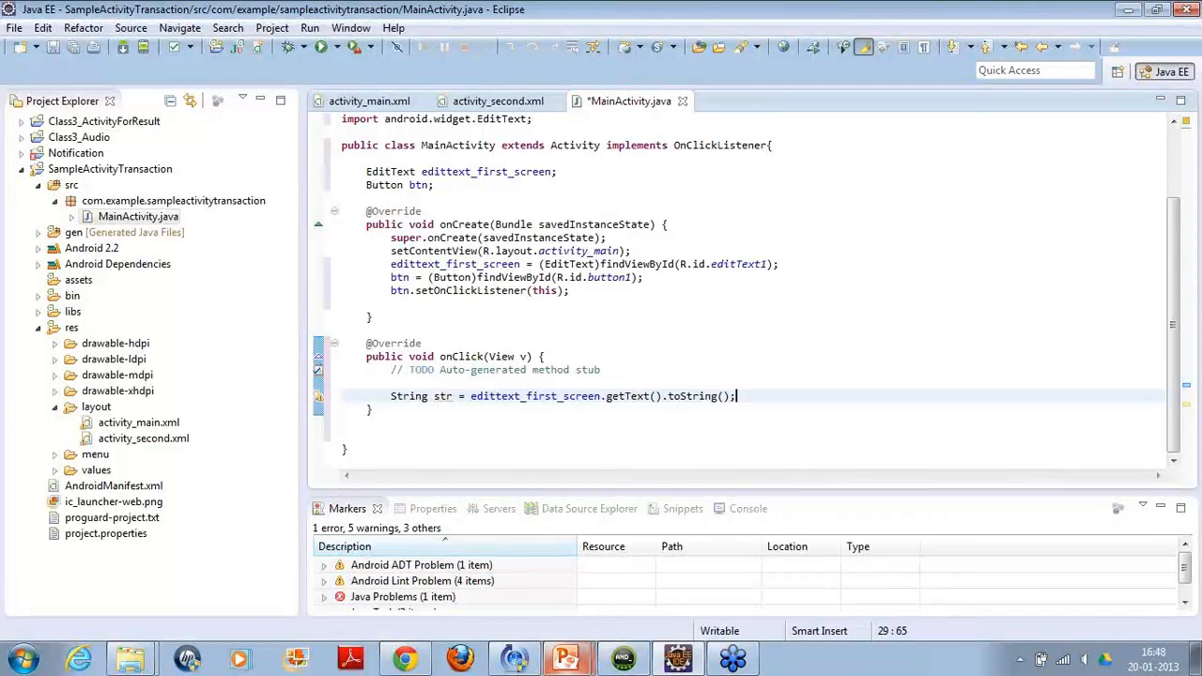
key(enter)
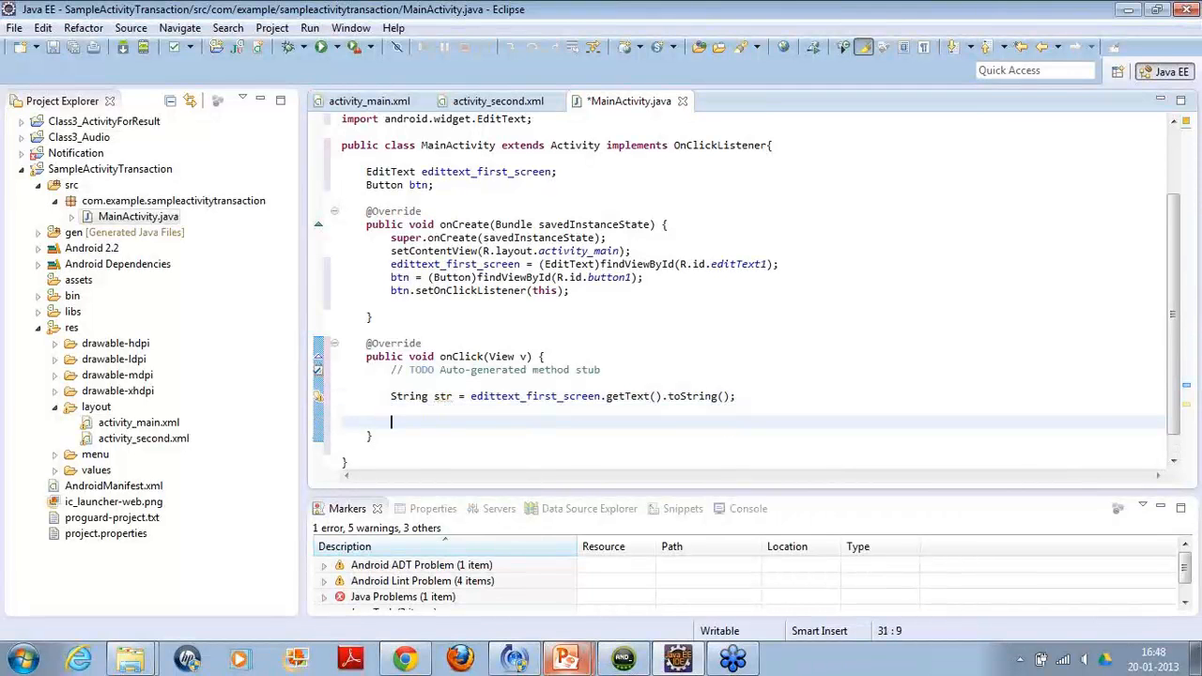
text(Bundl)
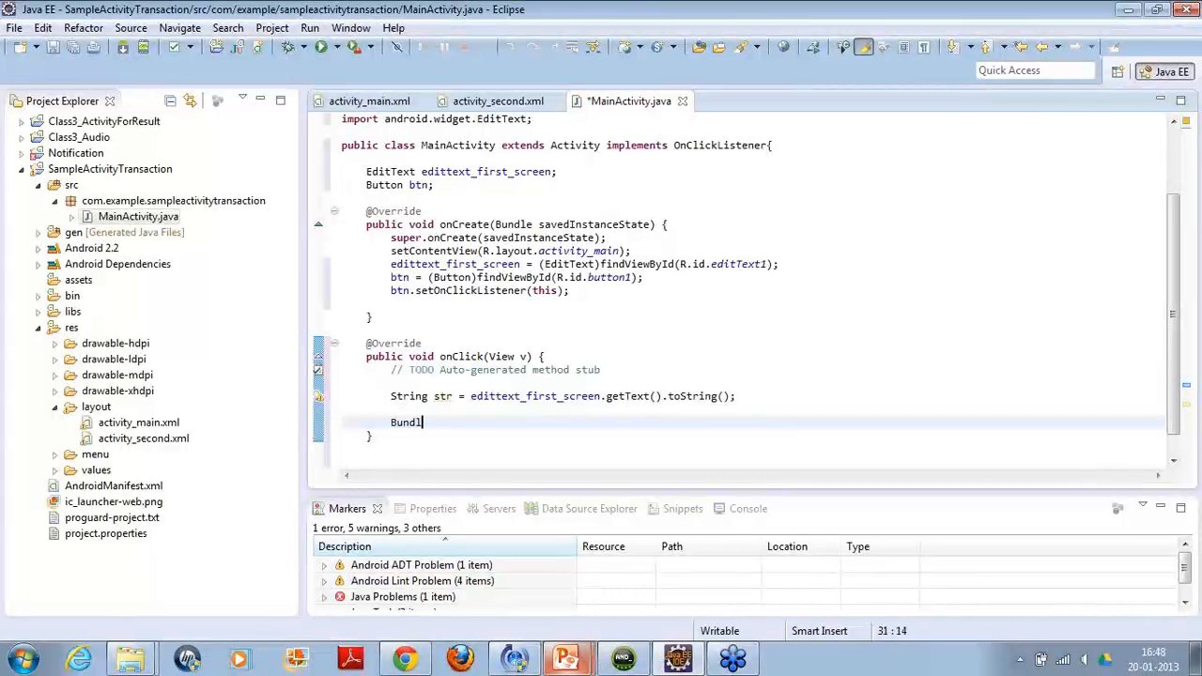
text(e)
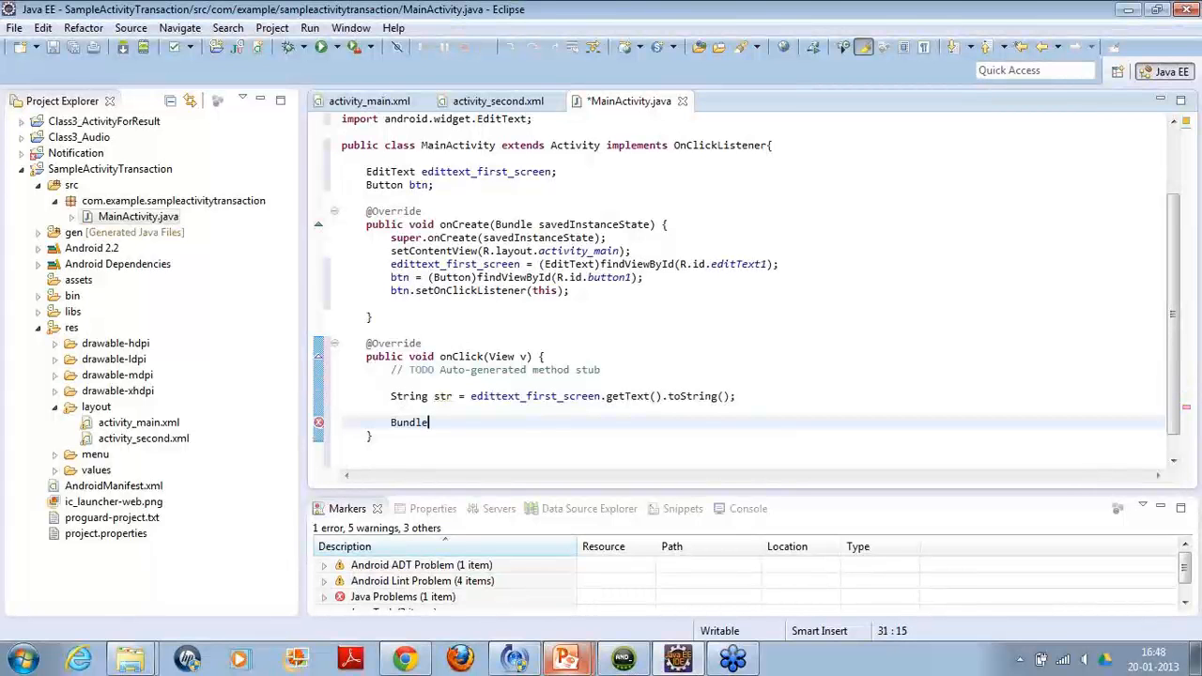
key(BackSpace)
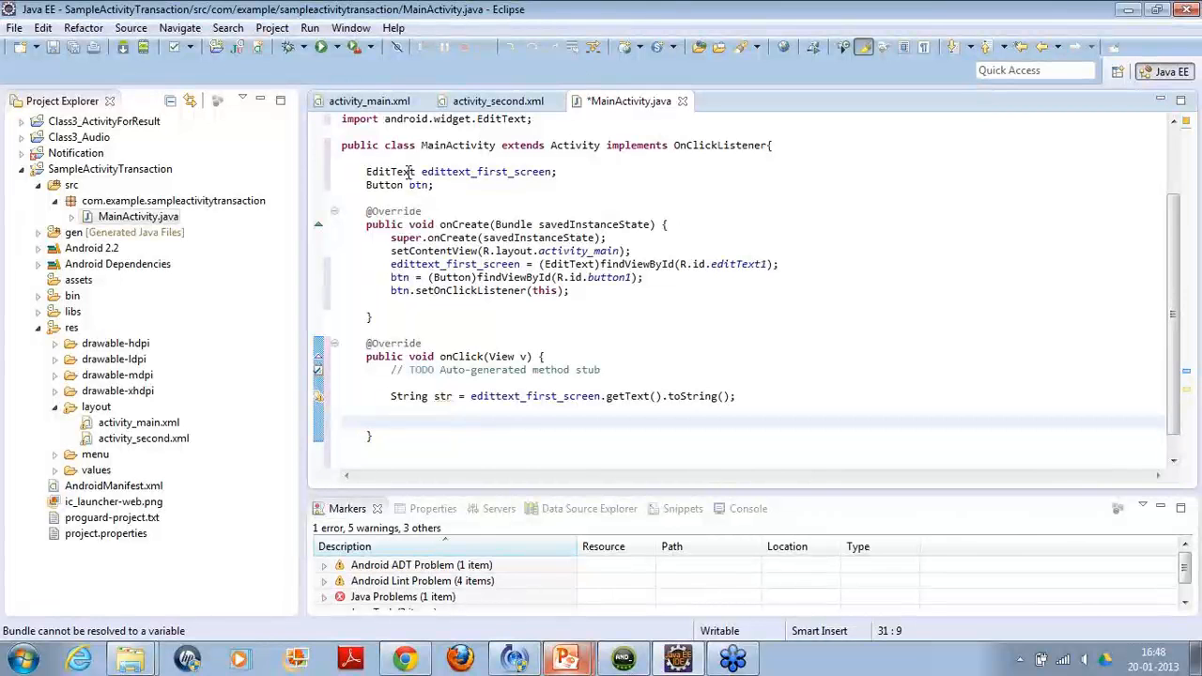
double_click(388, 171)
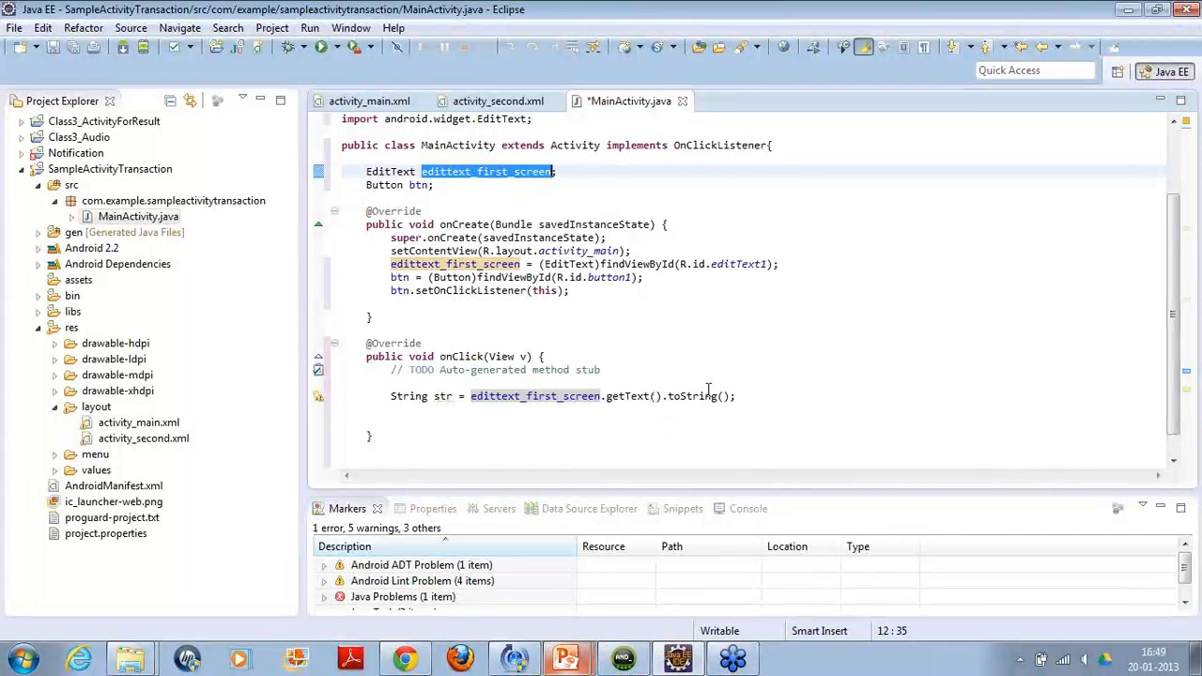
click(761, 395)
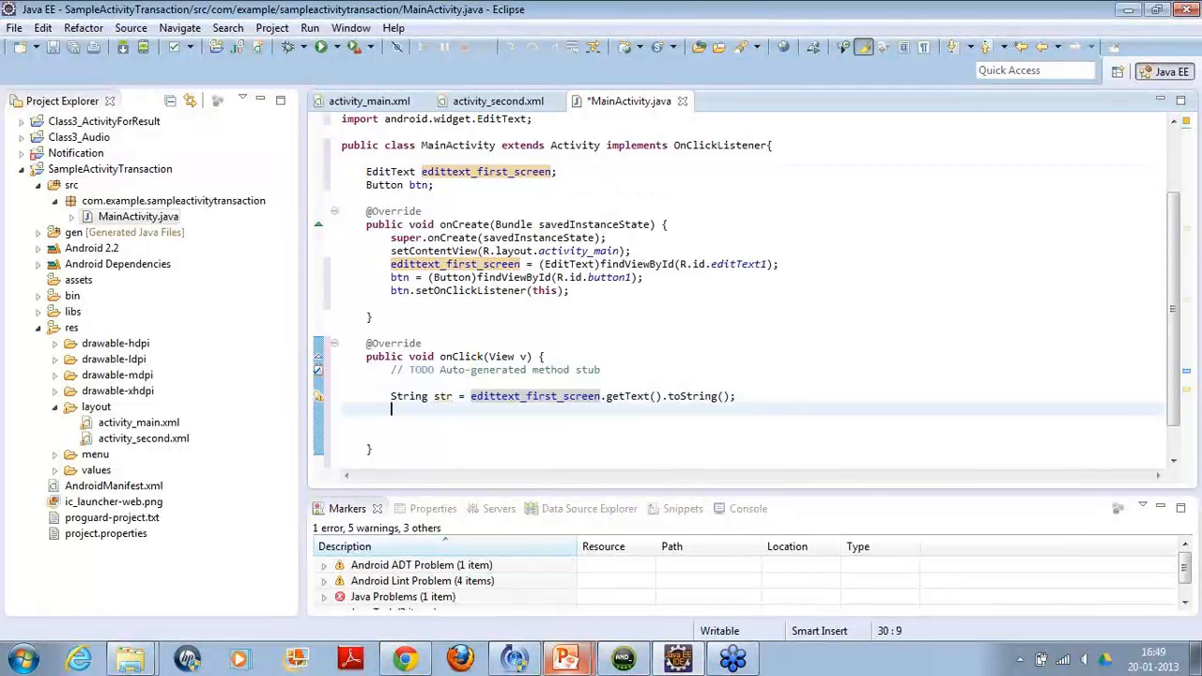
- Declare 'Bundle bundle = new Bundle();' and begin 'bundle.' on the next line
text(Bundle)
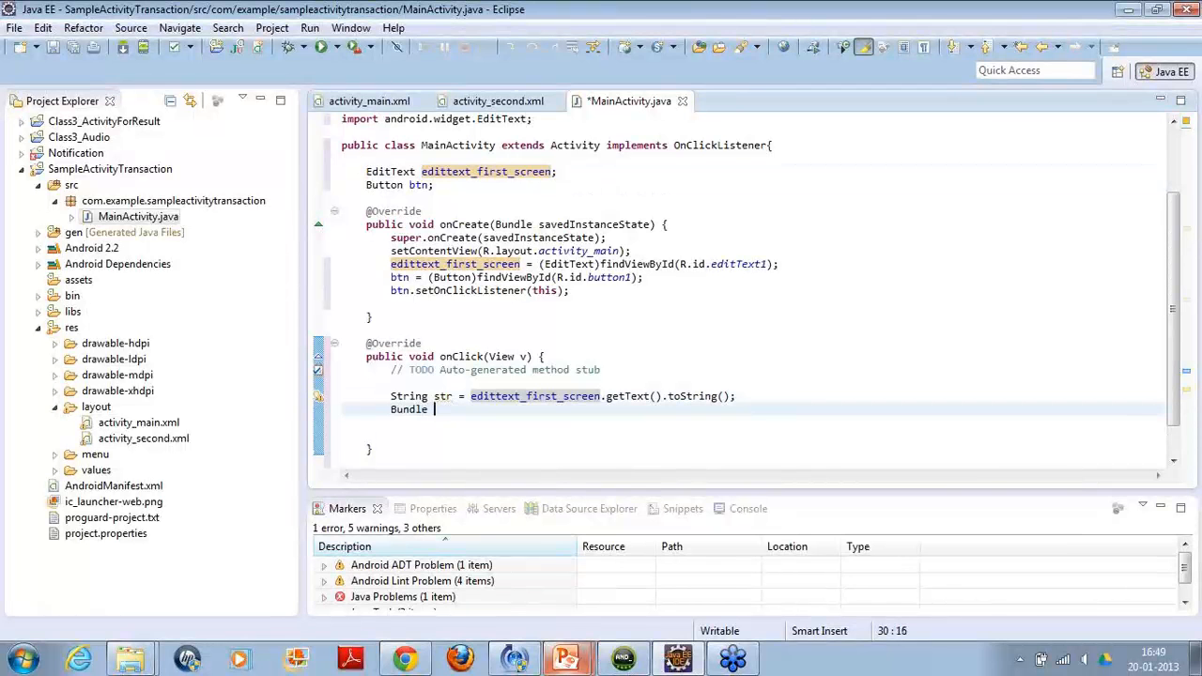
text(bundle = new Bundle();)
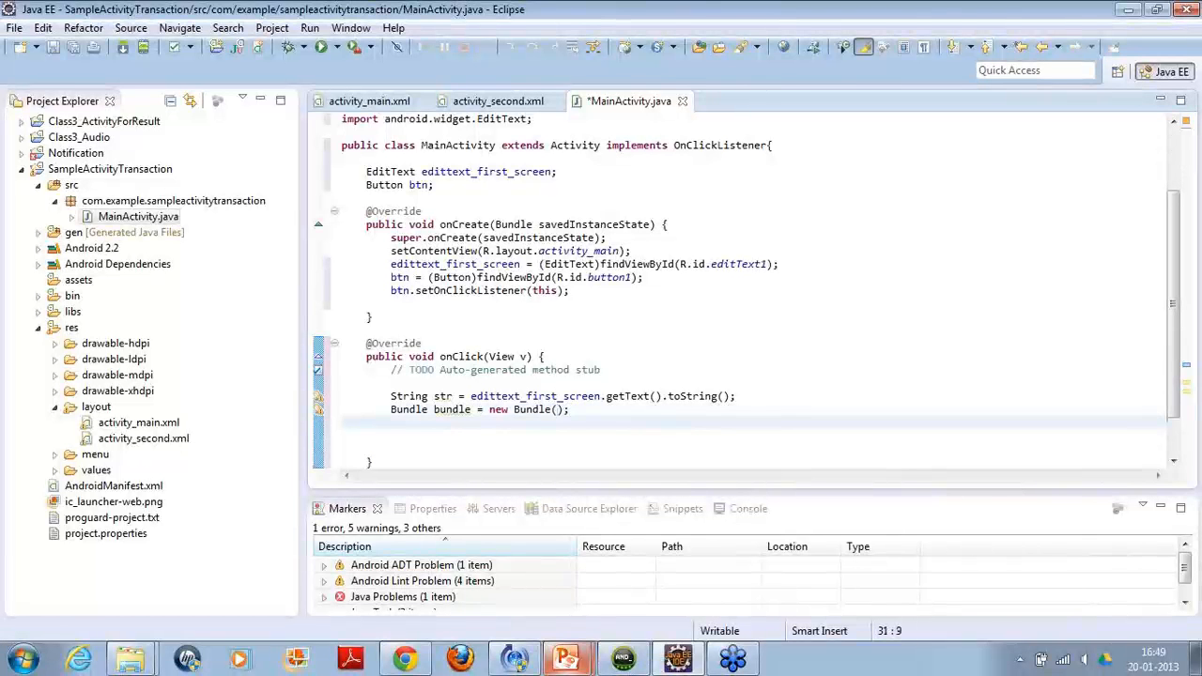
text(bundle.)
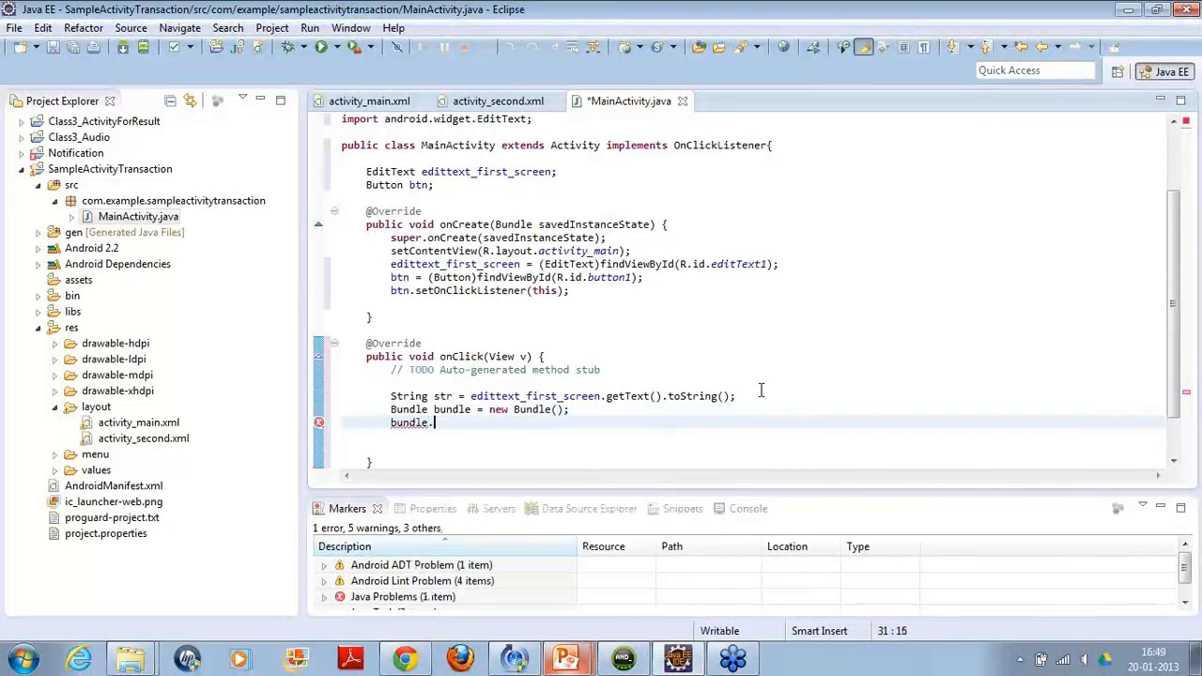
- Add bundle.putString("edit_value", str); below the Bundle declaration
text(puts)
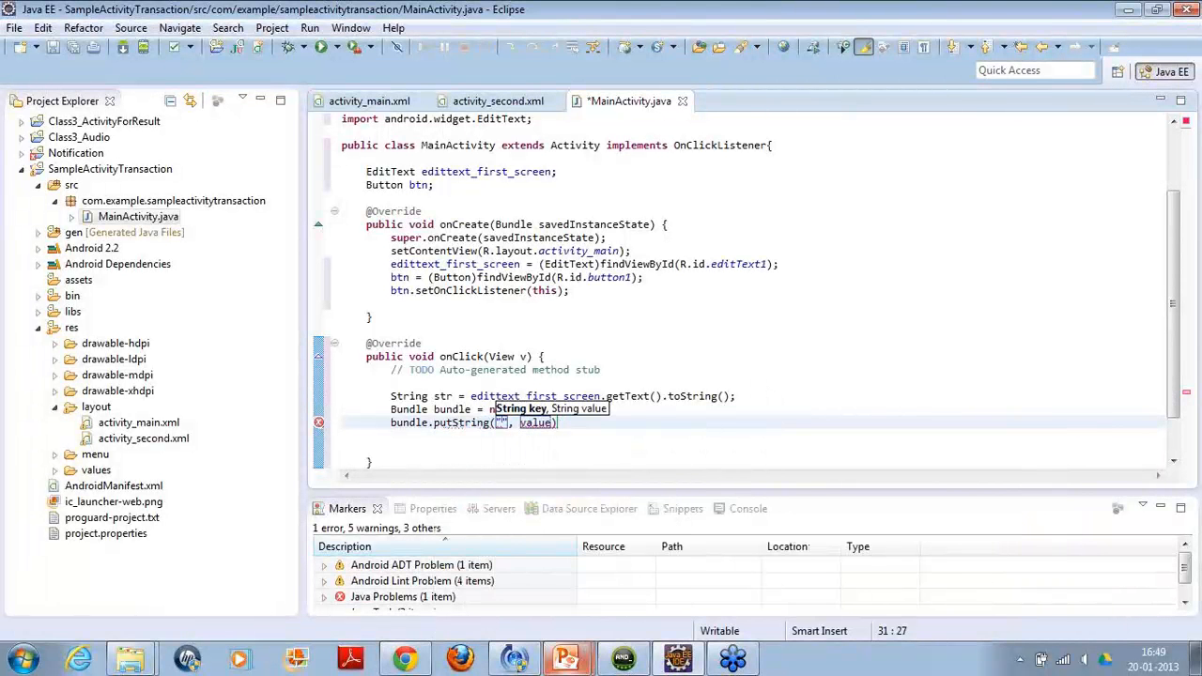
text(edit value)
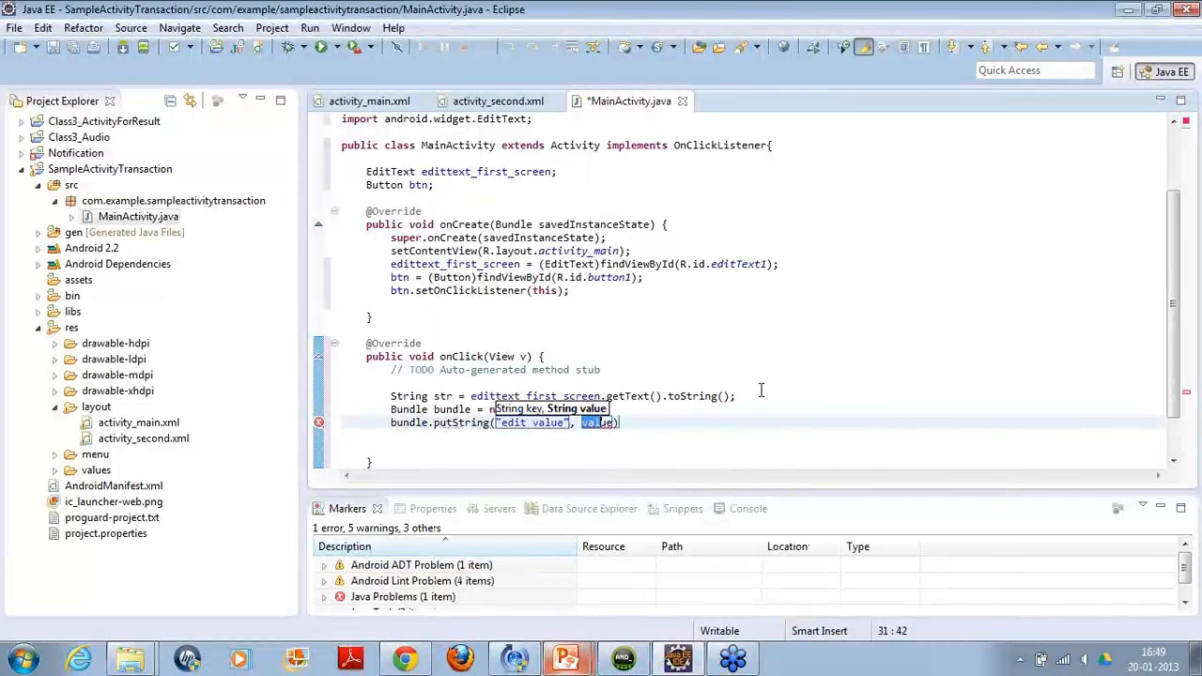
text(str)
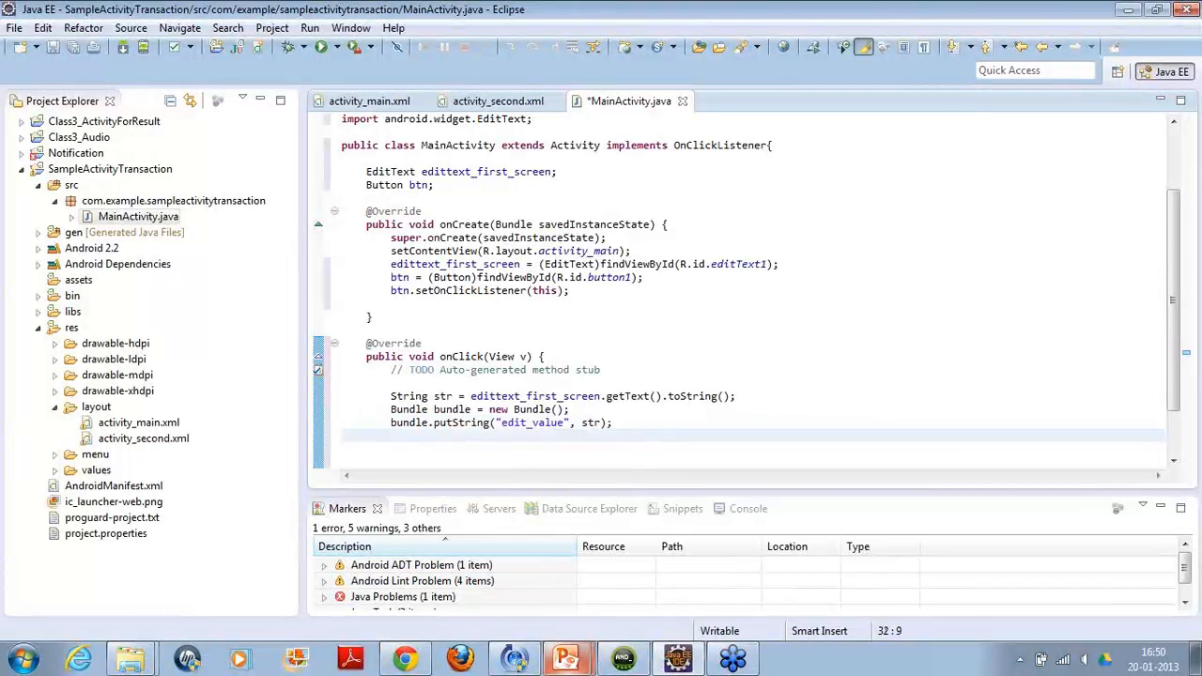
- Discard the partly typed Intent line and return to the maximized MainActivity.java editor
text(In)
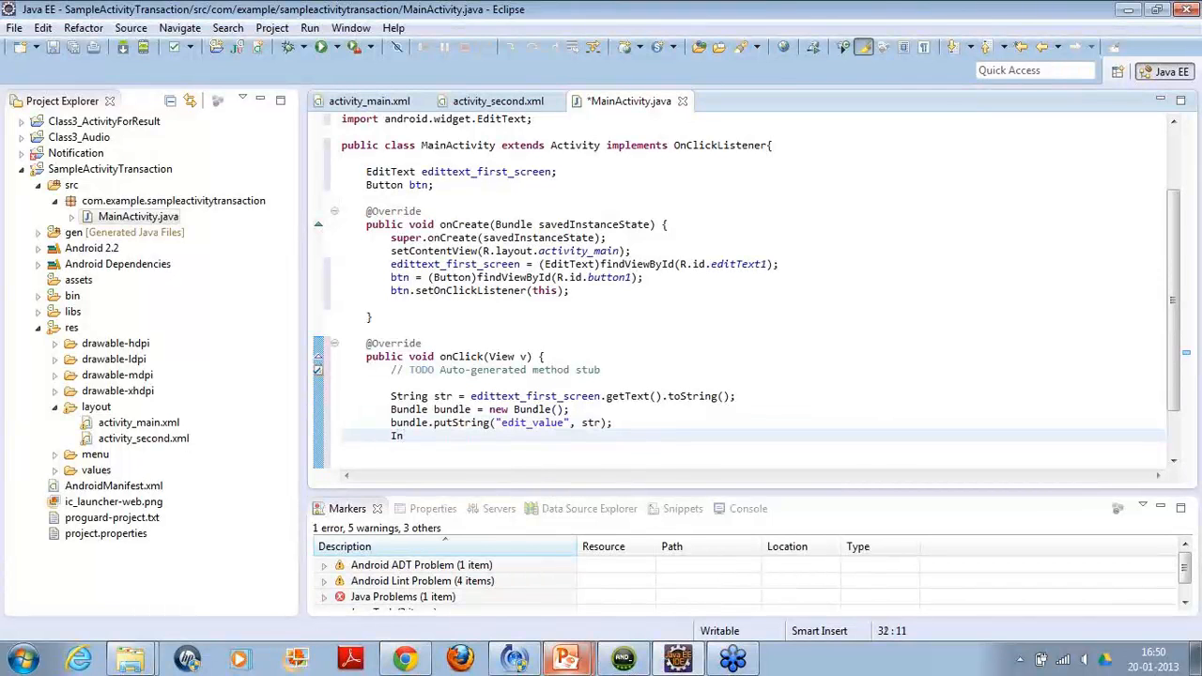
text(nt)
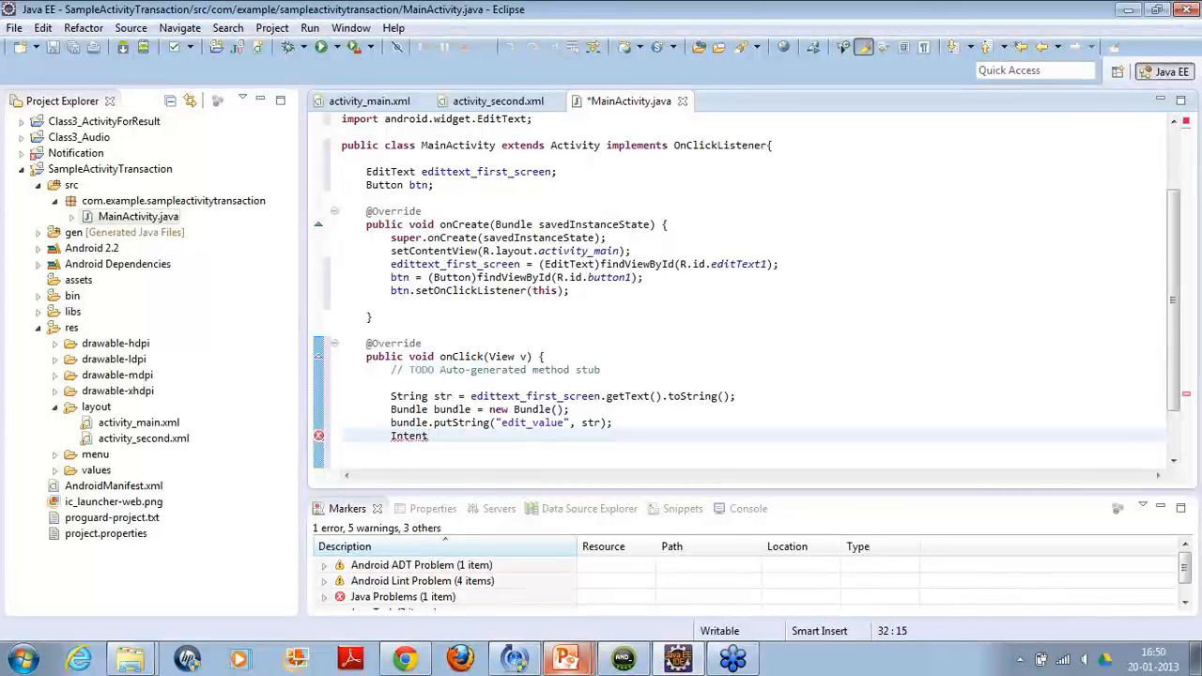
key(Backspace)
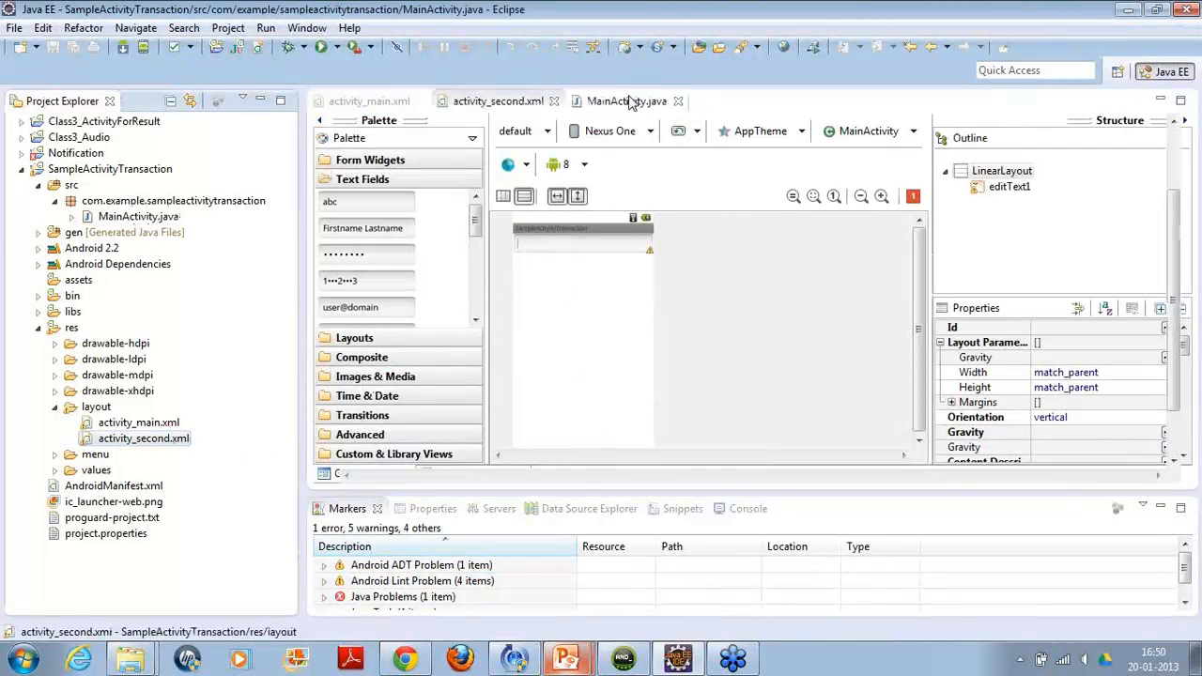
click(626, 100)
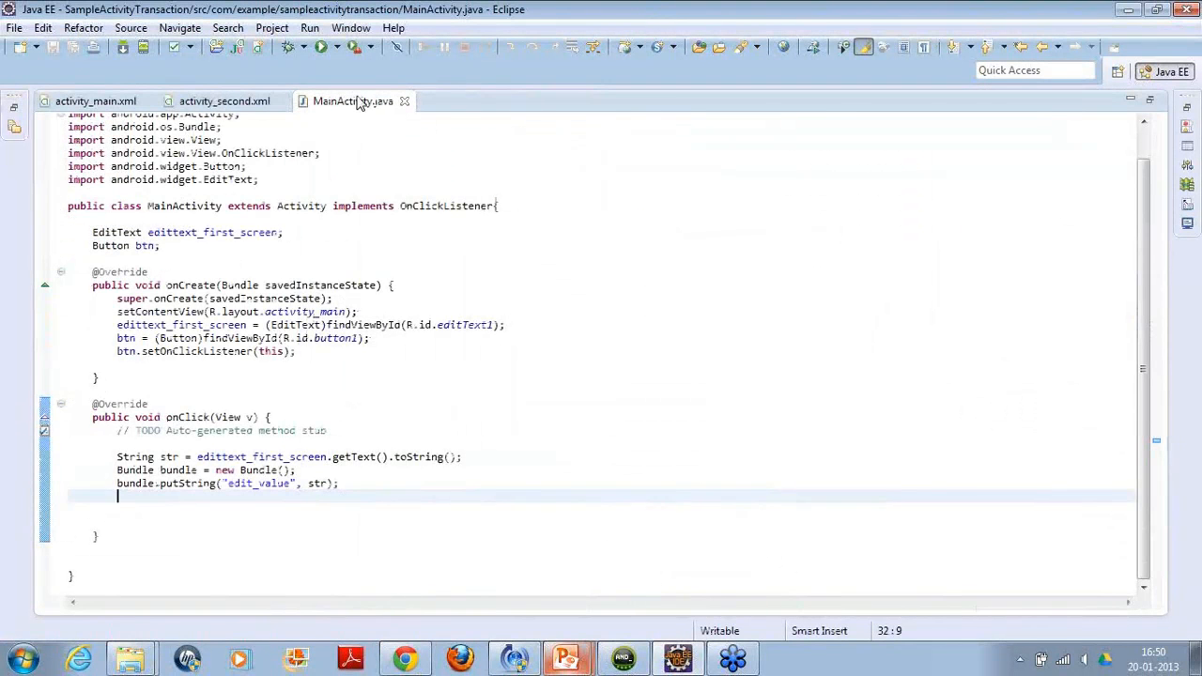